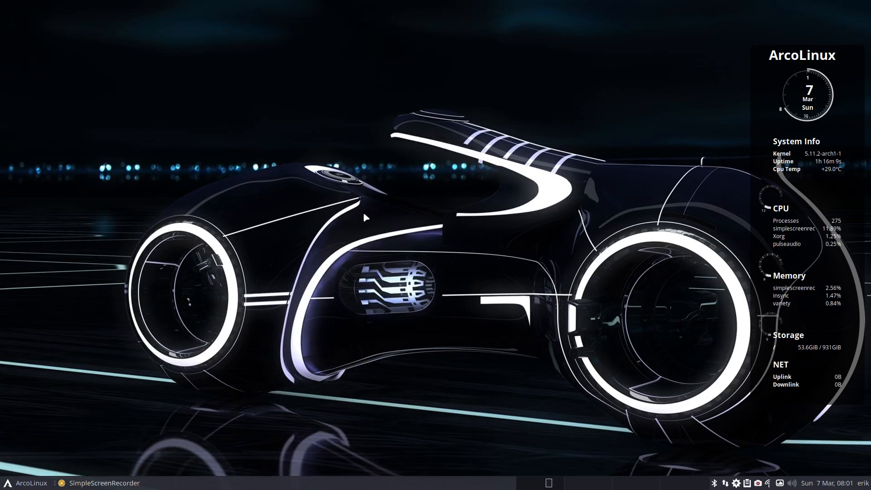
mouse_move(360, 220)
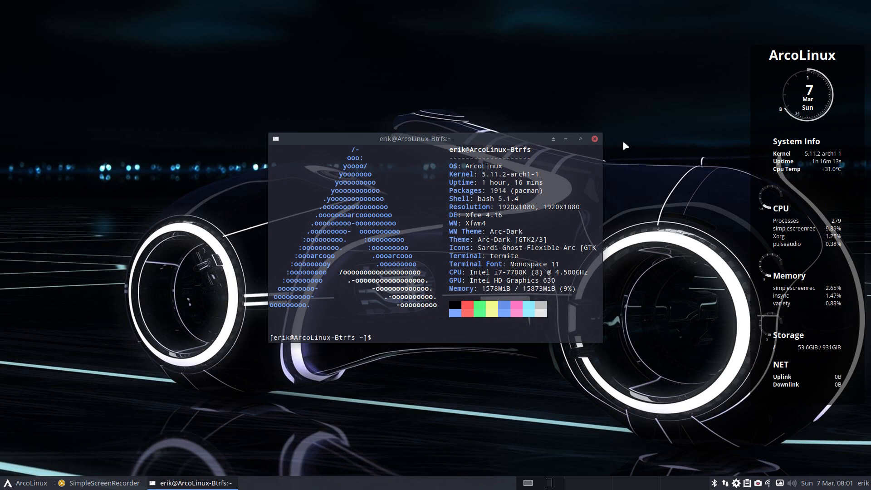
Close the neofetch system-info terminal and launch Chromium on a new tab
left_click(594, 139)
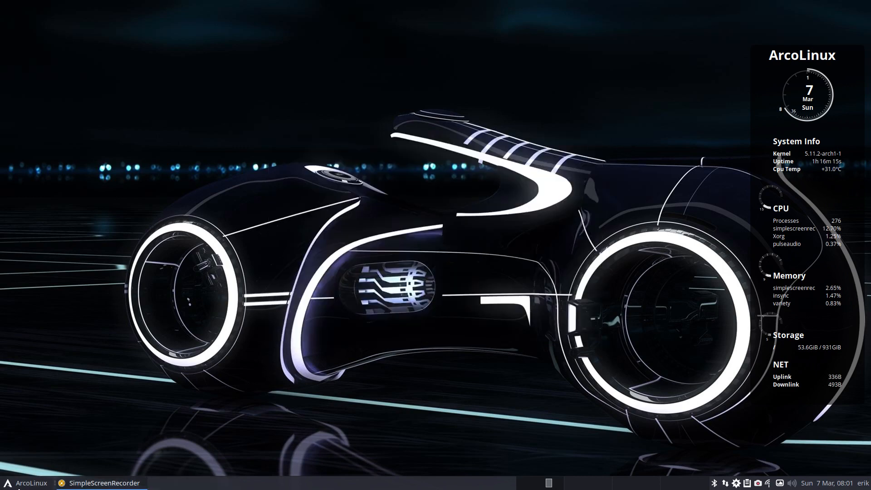
left_click(22, 482)
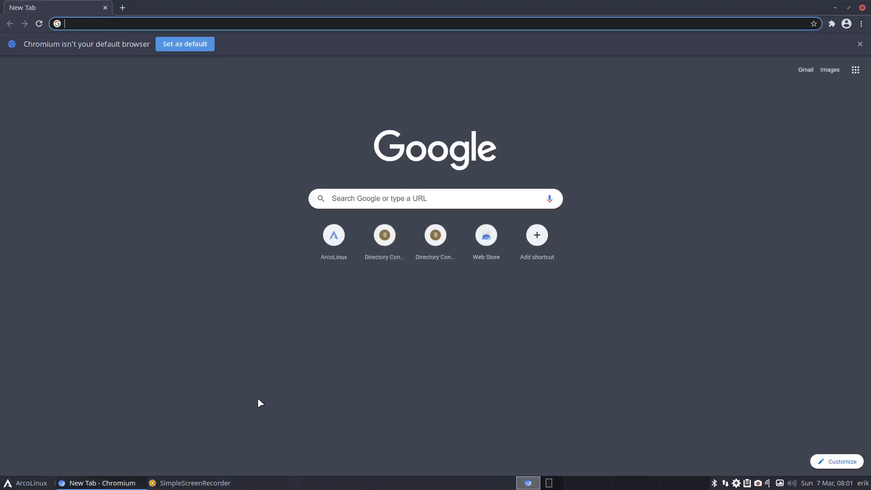
Load arcolinux.info and go to its Downloads page
type("azr")
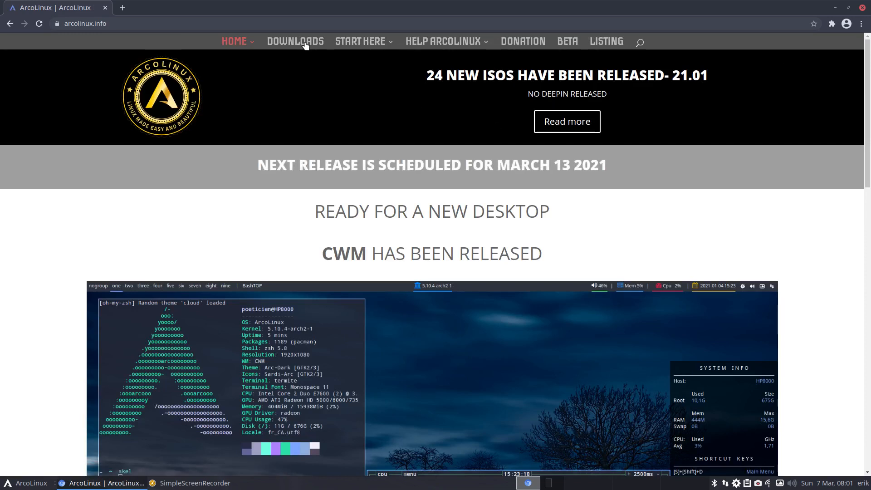
left_click(296, 41)
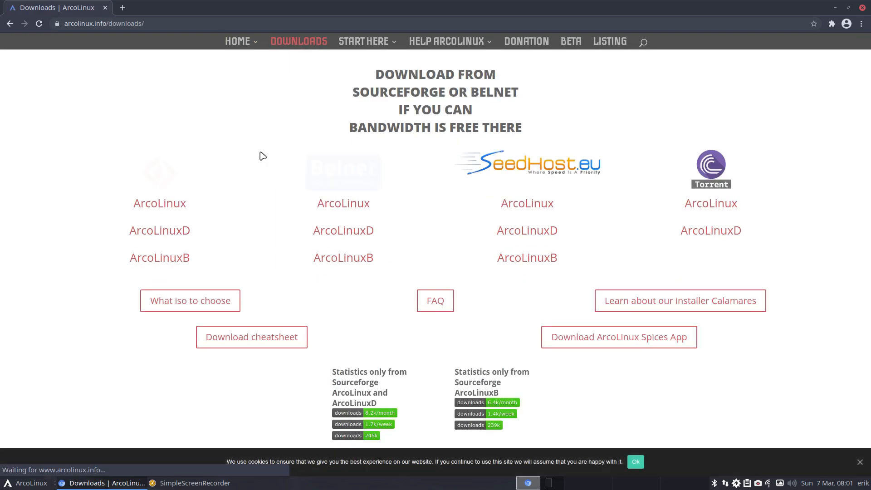
mouse_move(172, 182)
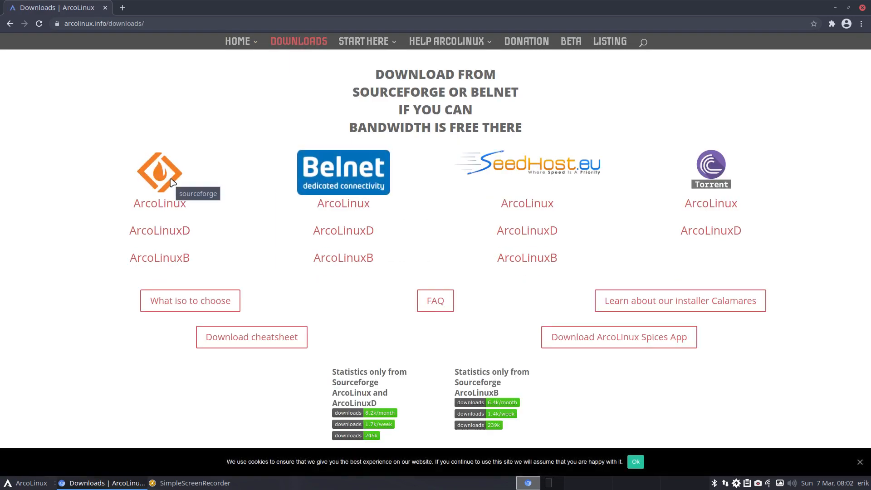
mouse_move(690, 169)
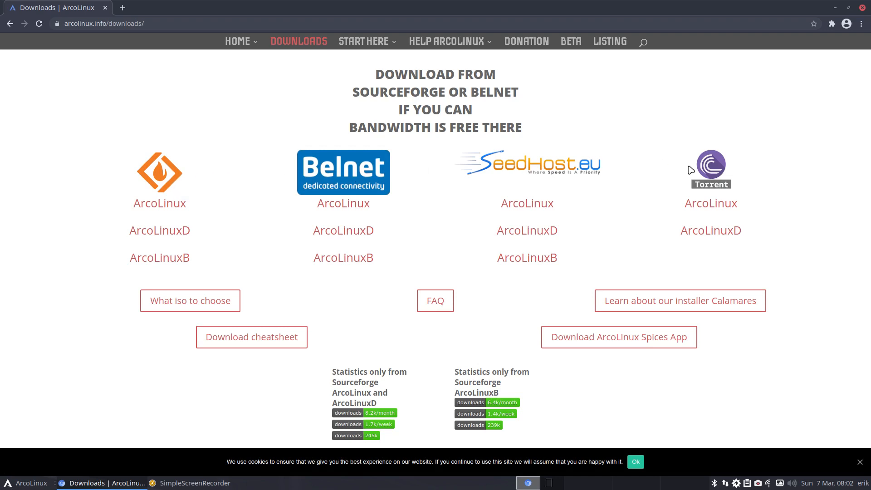
mouse_move(293, 265)
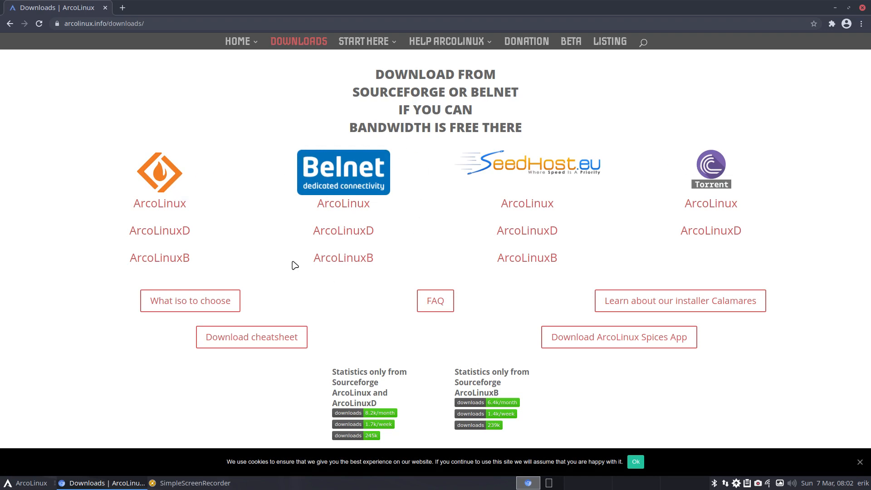
mouse_move(346, 204)
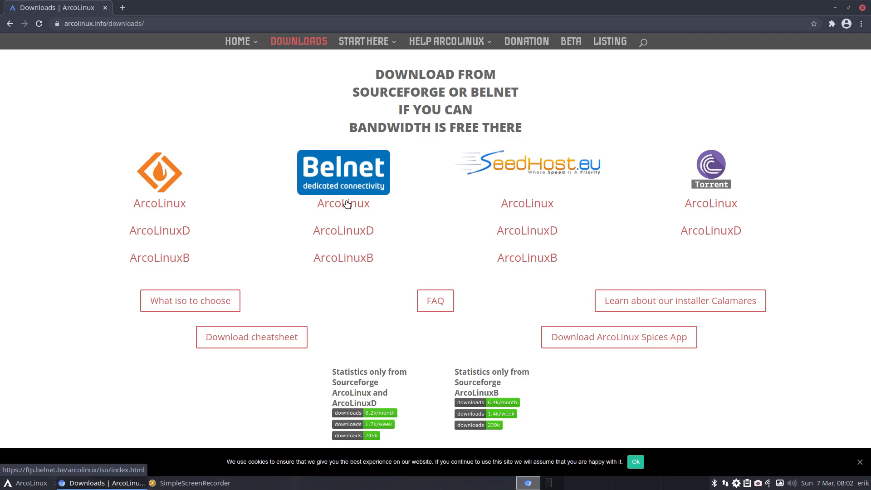
Open the Belnet ArcoLinux mirror and trim its URL to the DataCenter root listing
left_click(344, 204)
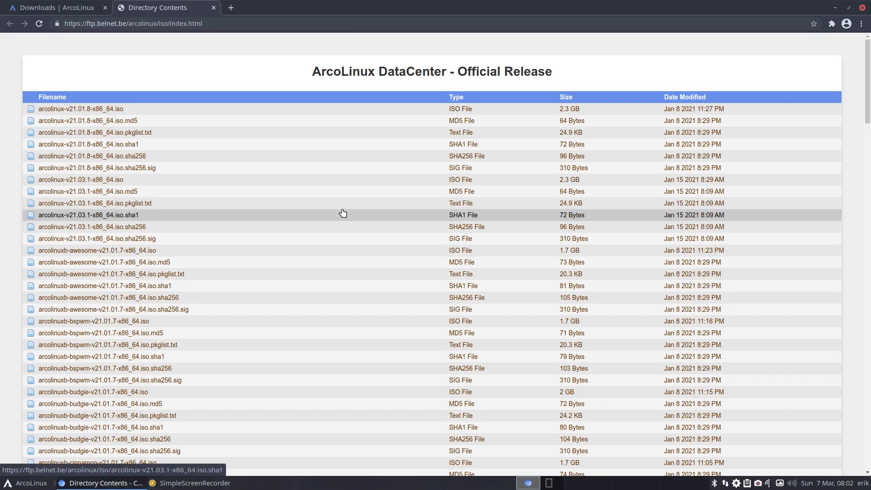
mouse_move(258, 104)
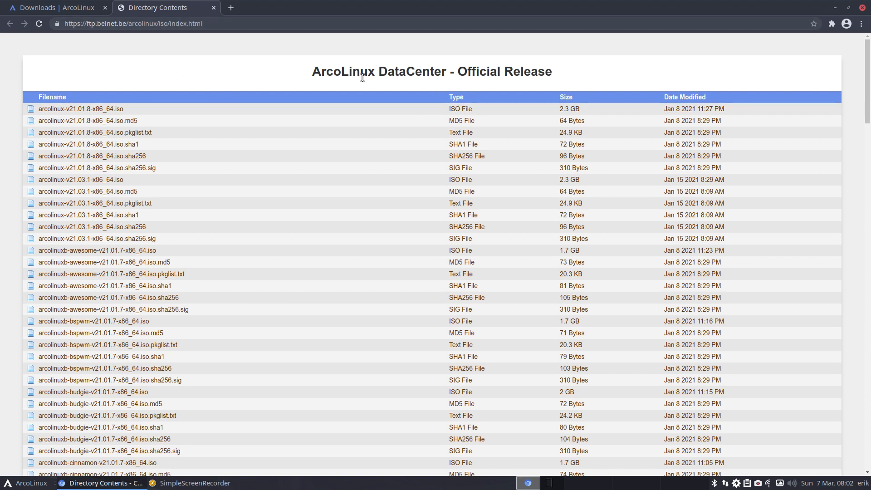
mouse_move(199, 43)
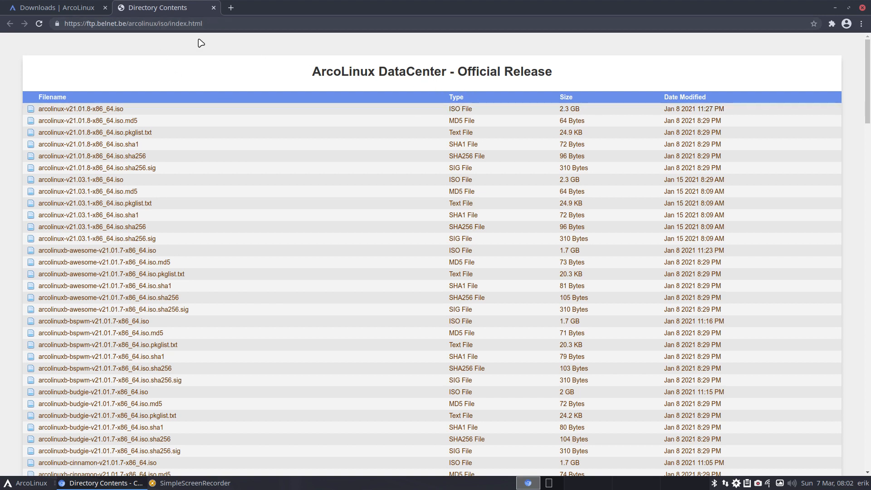
double_click(176, 23)
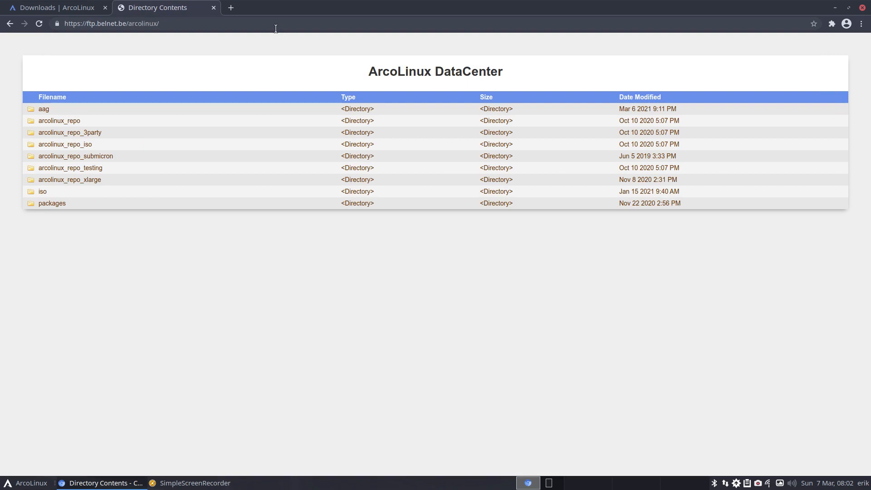
Open the aag Auditing Group folder and download the 2.4 GB arcolinux-v21.03.8-x86_64.iso
left_click(43, 109)
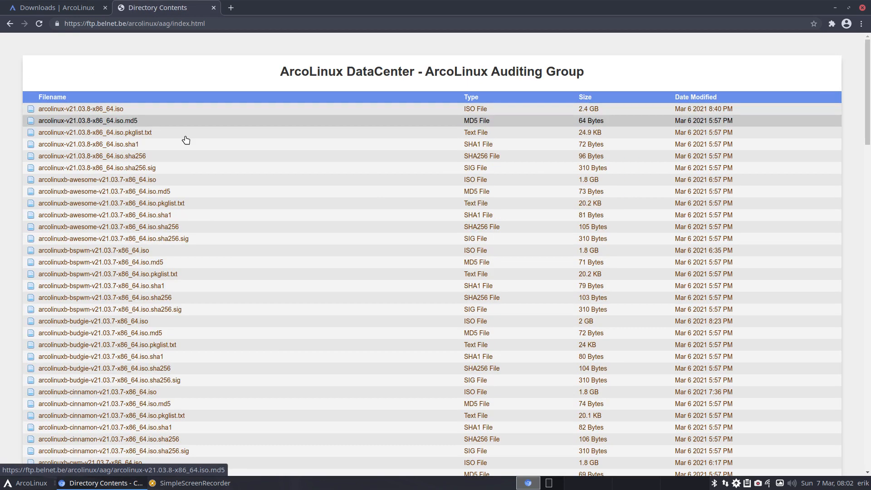
mouse_move(228, 167)
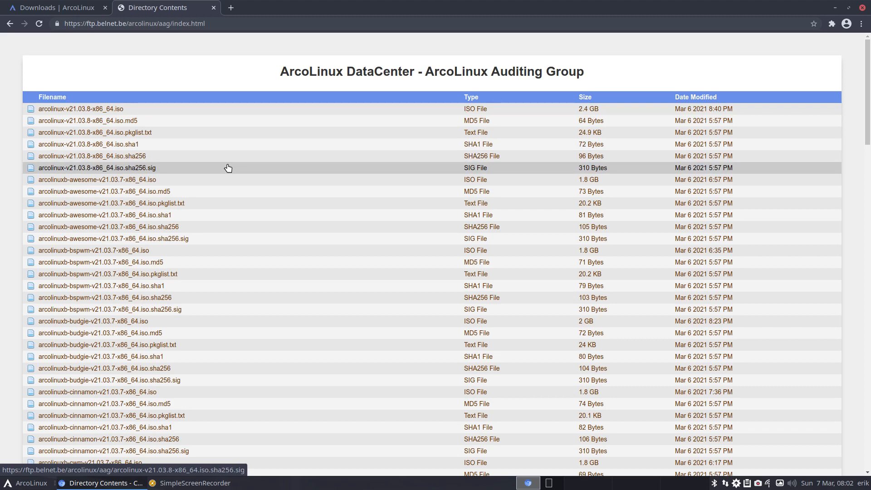
scroll("down", 3)
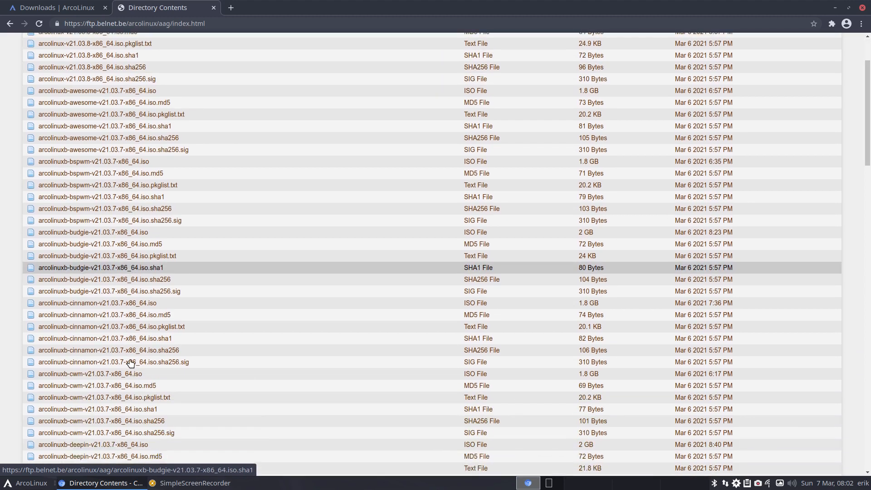
scroll("down", 3)
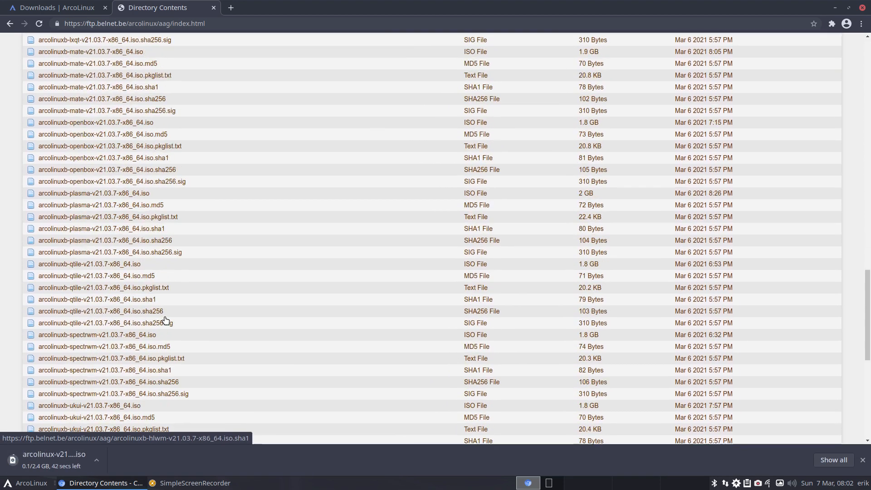
scroll("down", 3)
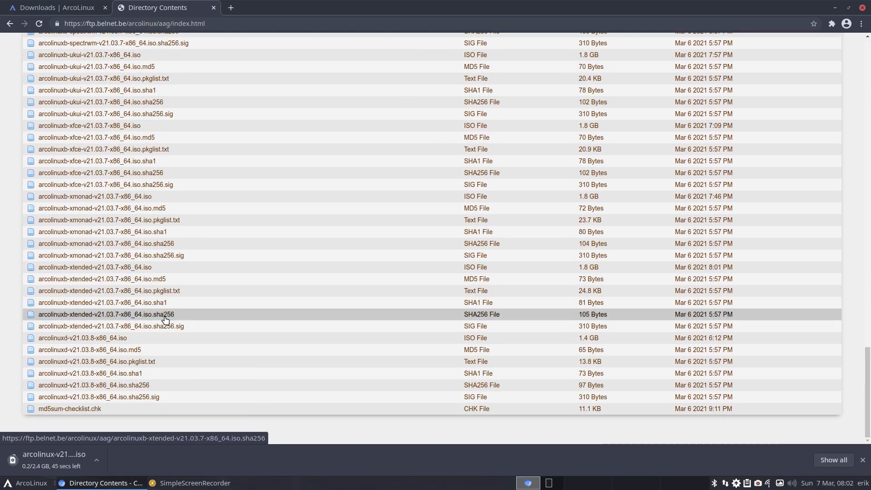
mouse_move(165, 385)
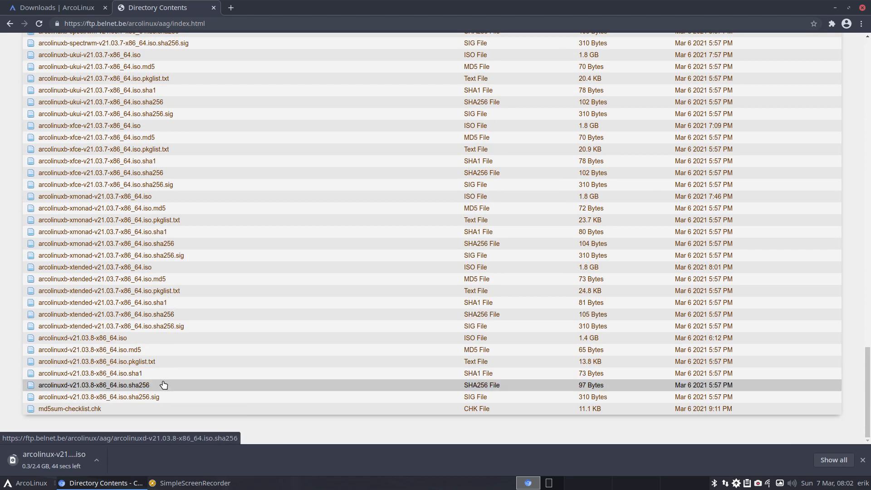
scroll("up", 3)
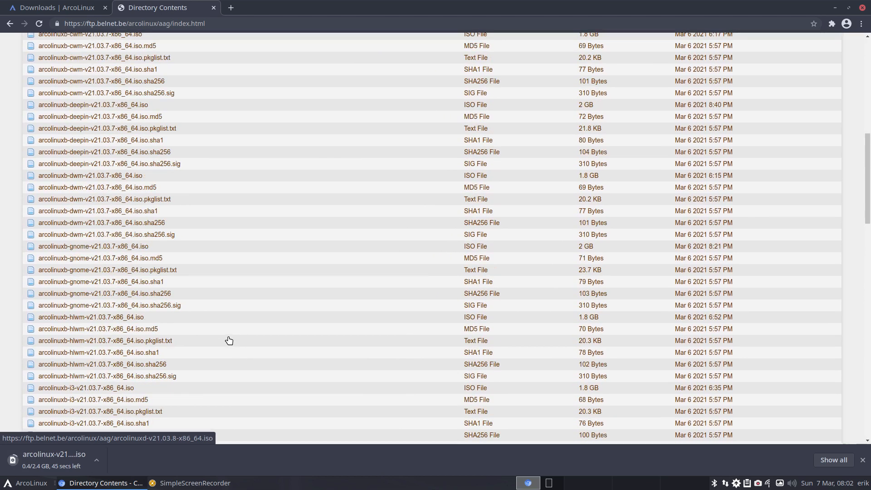
scroll("up", 3)
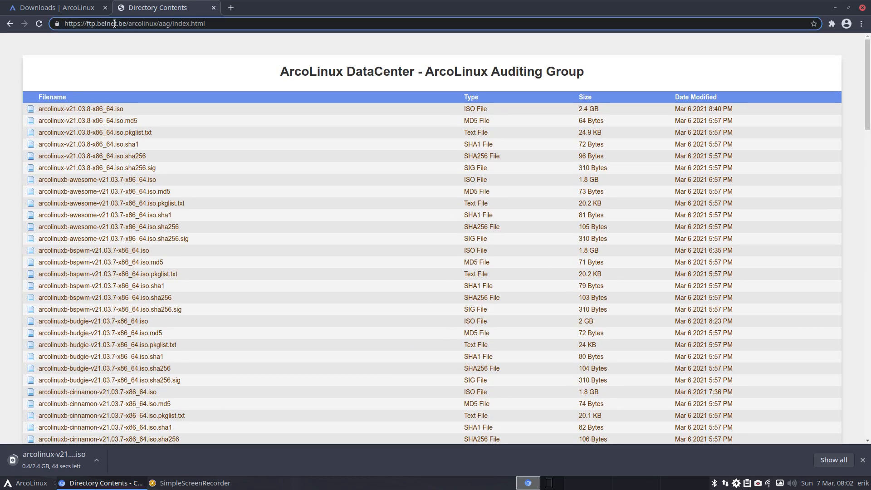
mouse_move(137, 166)
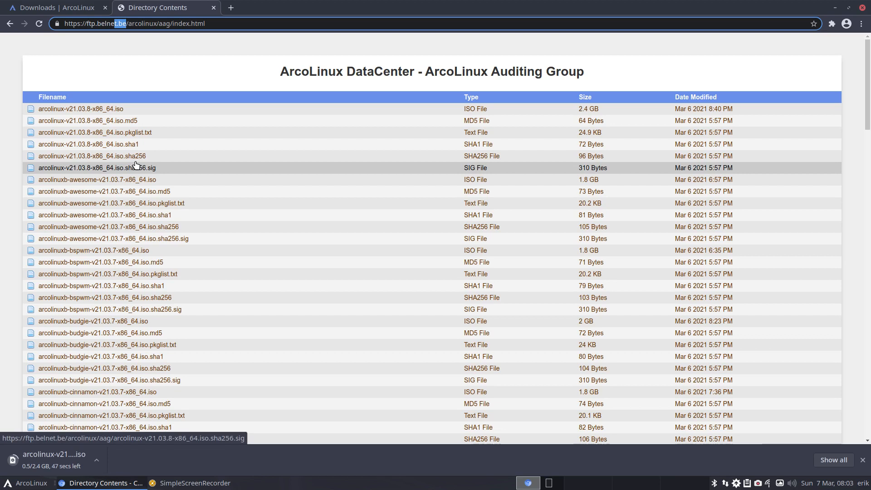
mouse_move(128, 361)
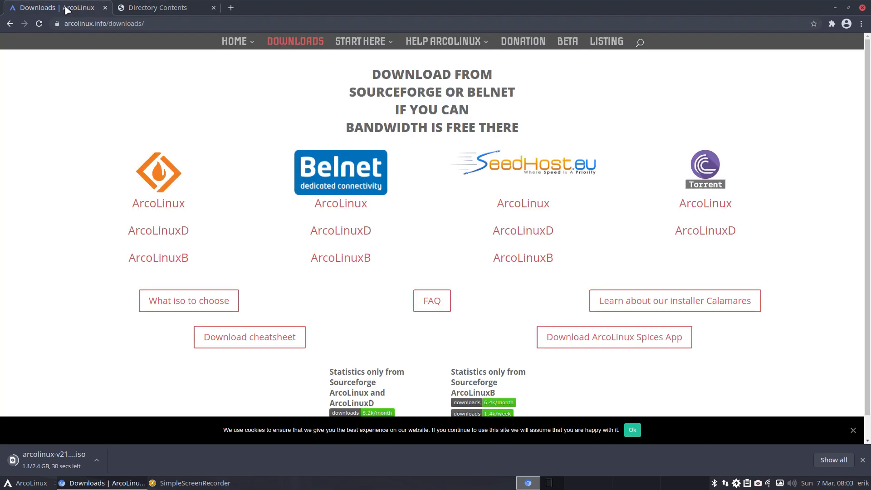
mouse_move(180, 206)
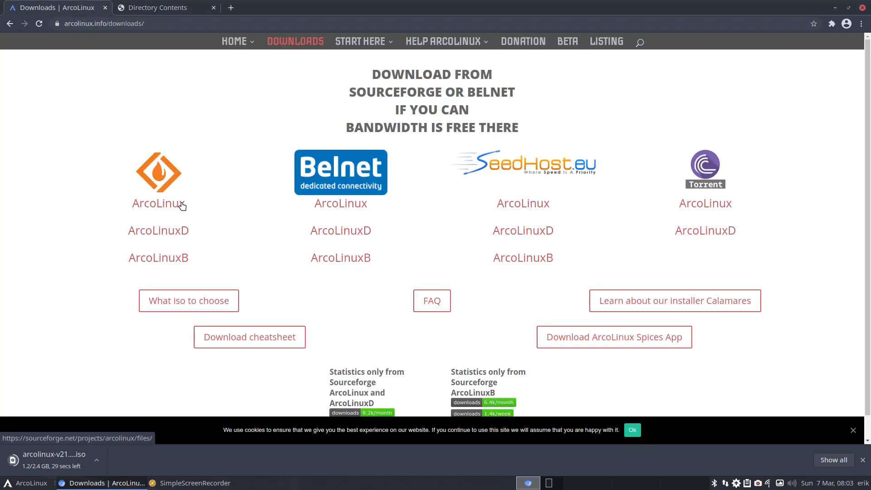
mouse_move(540, 200)
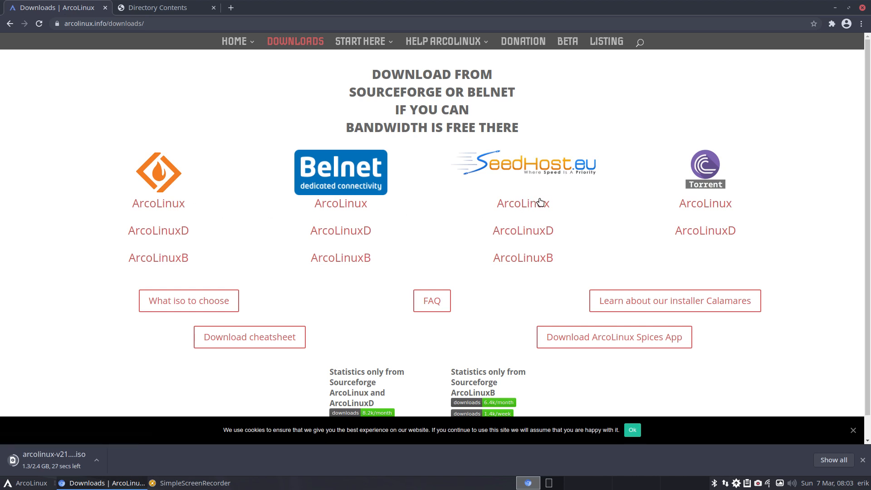
mouse_move(529, 207)
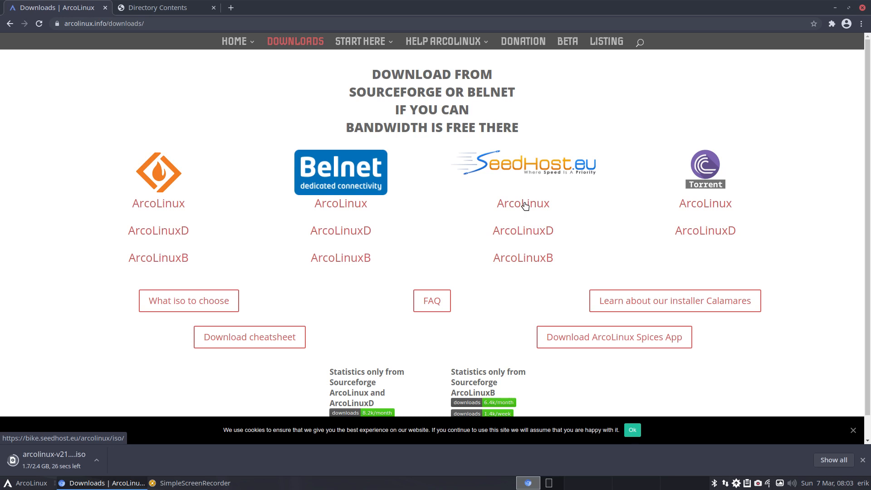
mouse_move(565, 198)
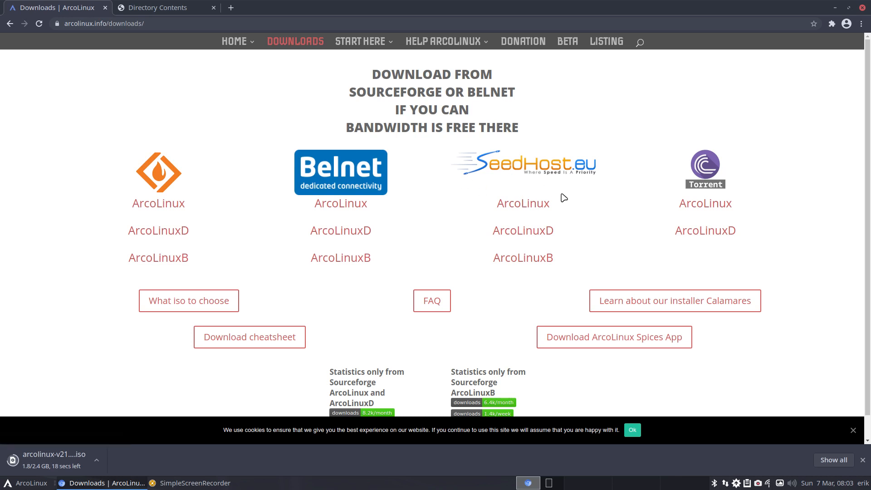
mouse_move(293, 149)
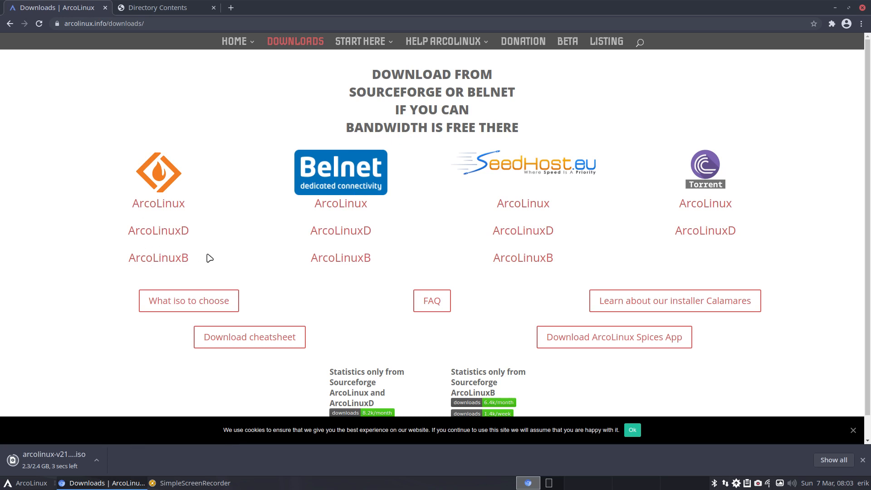
mouse_move(436, 288)
type("udpate")
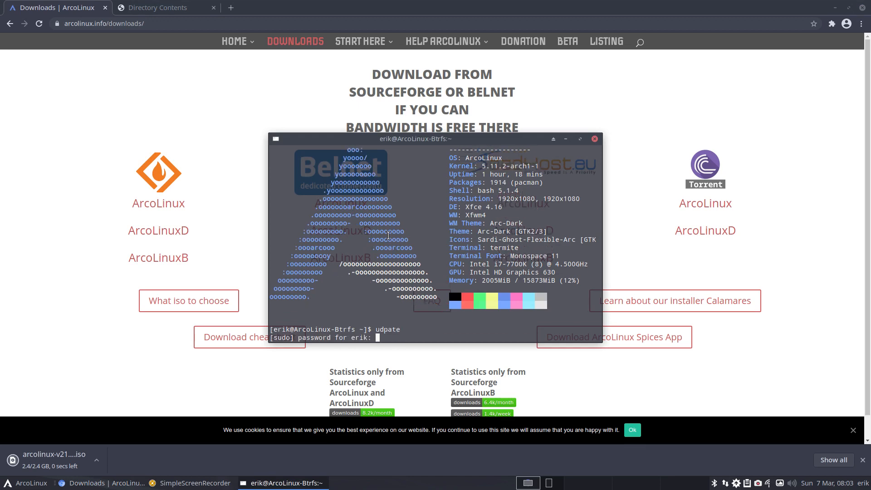
Submit the sudo password to start the full system upgrade, then close the terminal
key("Return")
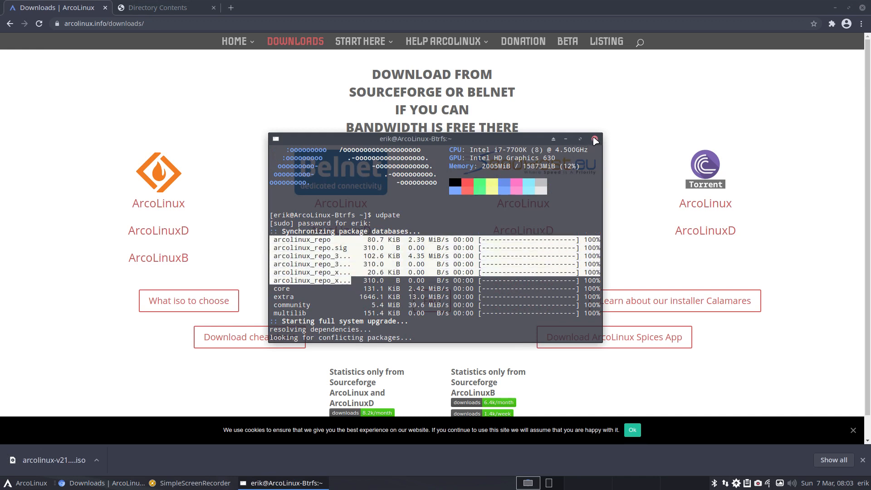
left_click(595, 138)
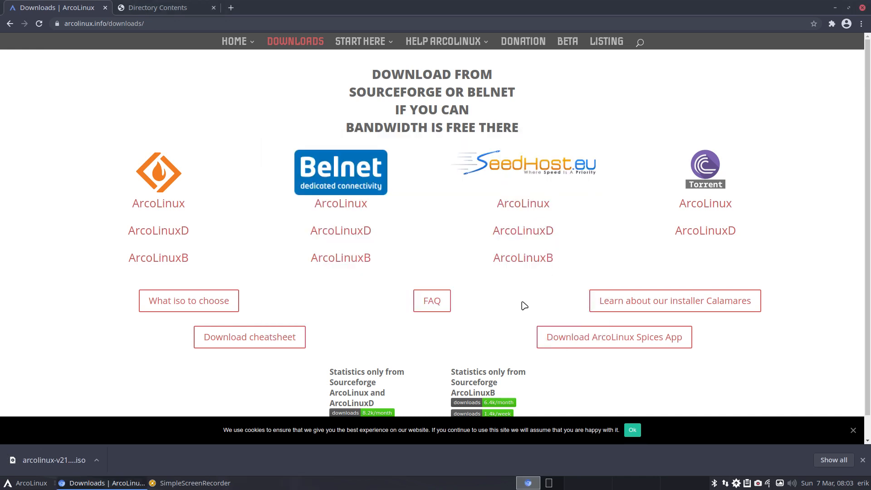
mouse_move(321, 208)
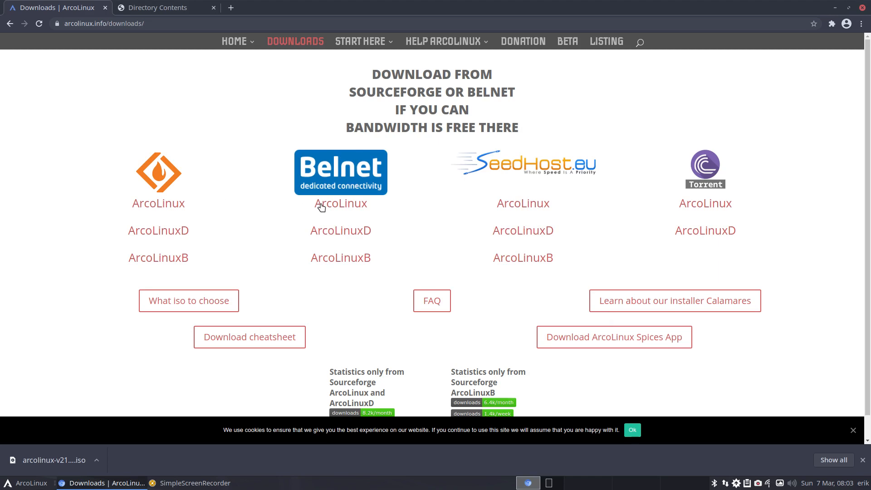
Download arcolinuxd-v21.03.8-x86_64.iso from the Belnet ArcoLinux directory
left_click(341, 203)
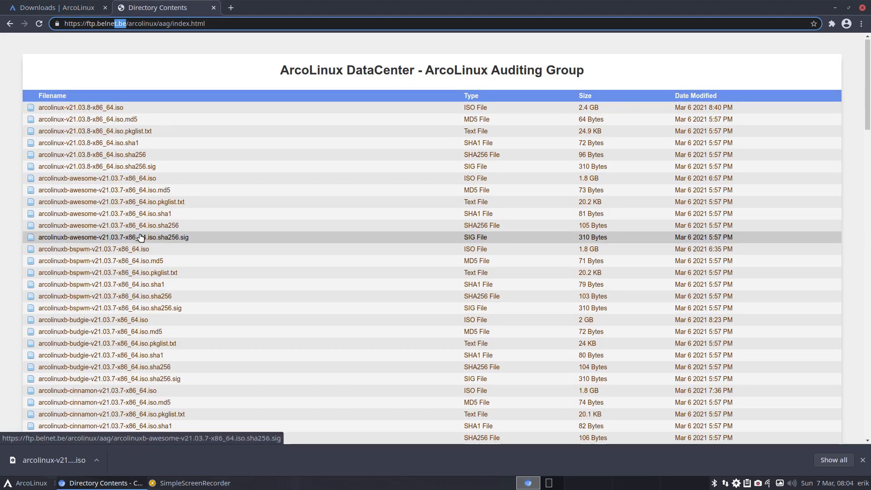
scroll("down", 3)
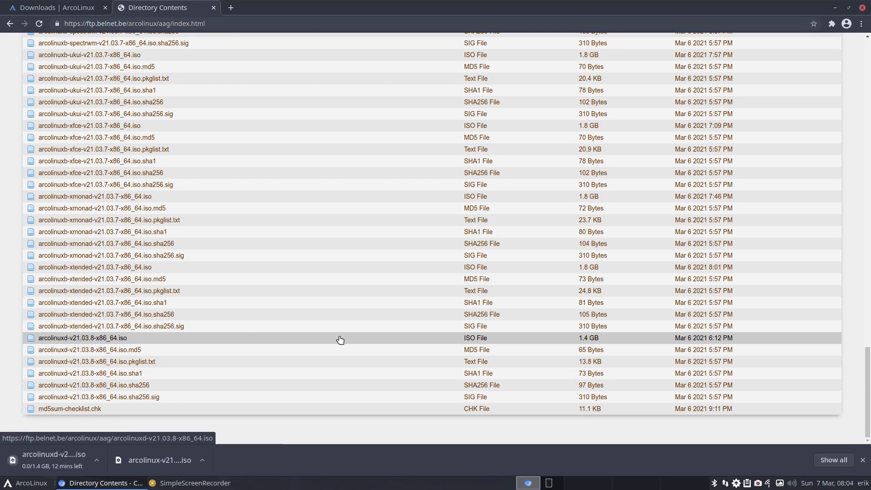
left_click(50, 7)
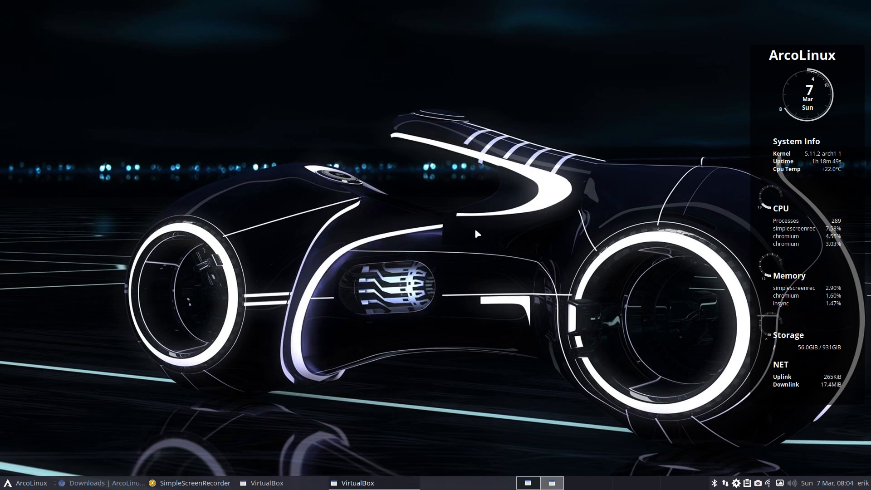
Make a full clone of the template VM named AL
right_click(257, 130)
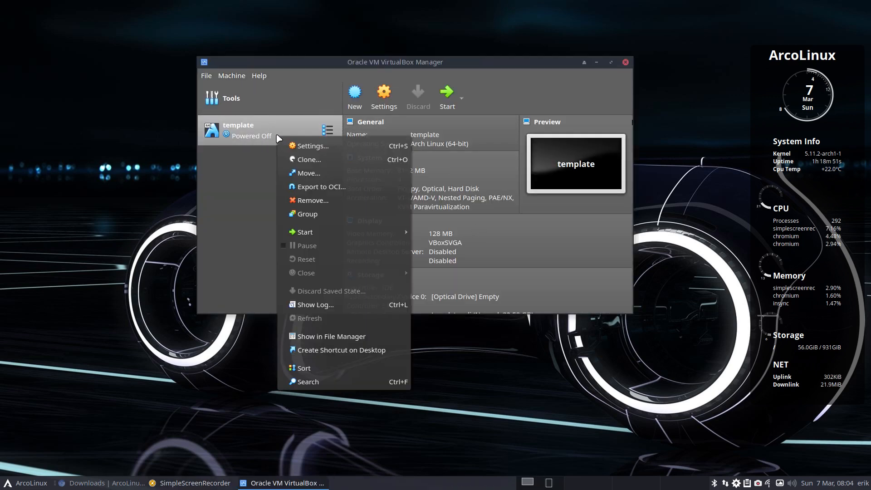
left_click(311, 159)
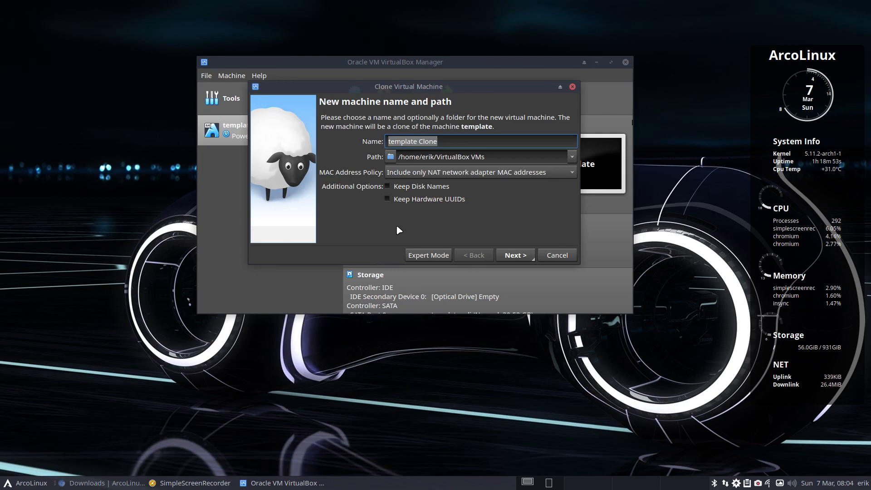
left_click(515, 255)
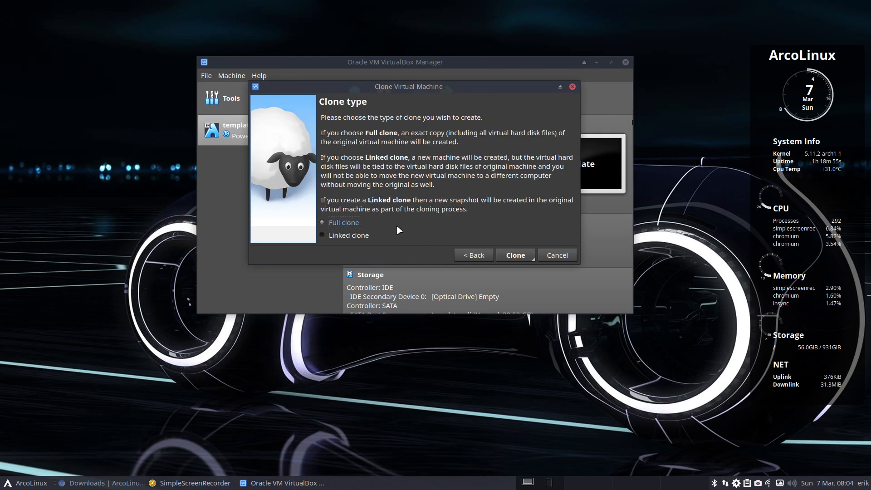
left_click(515, 254)
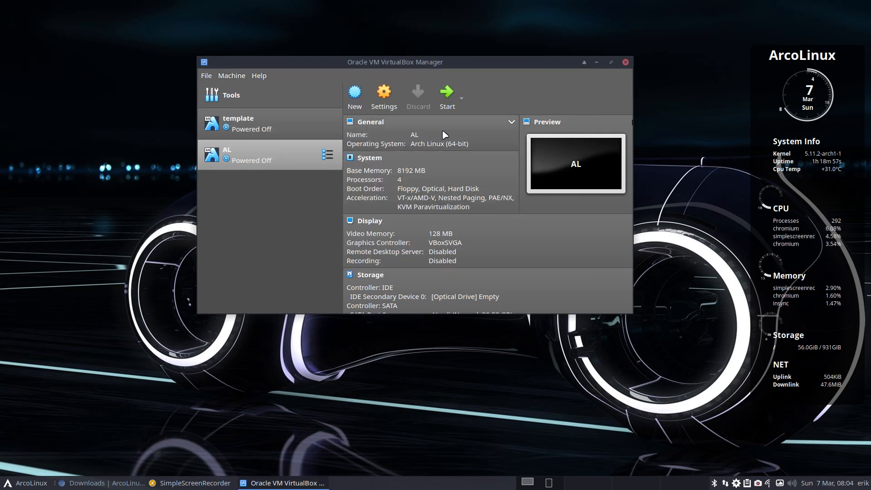
left_click(611, 62)
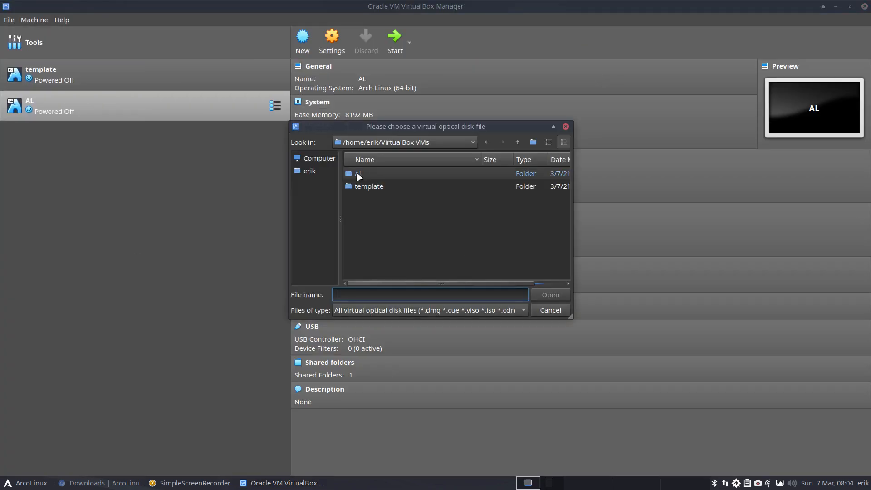
Attach arcolinux-v21.03.8-x86_64.iso from erik's Downloads to AL and boot it full-screen
left_click(309, 170)
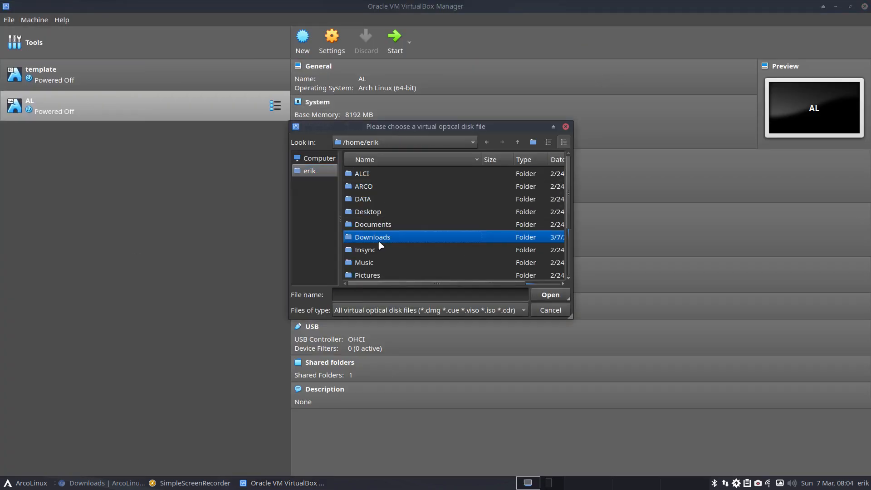
left_click(550, 309)
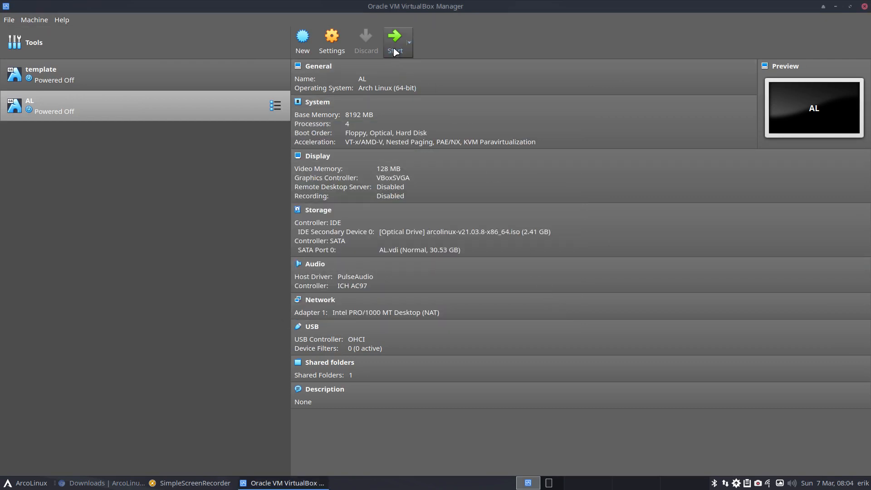
left_click(396, 36)
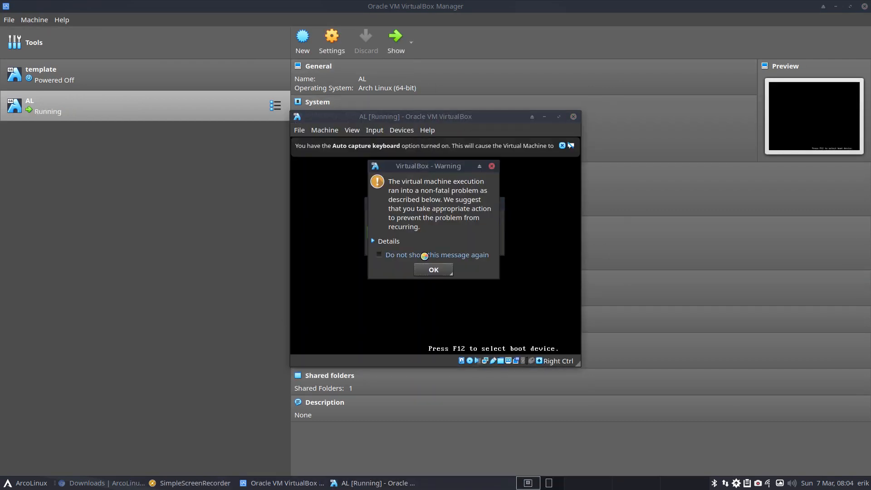
left_click(433, 270)
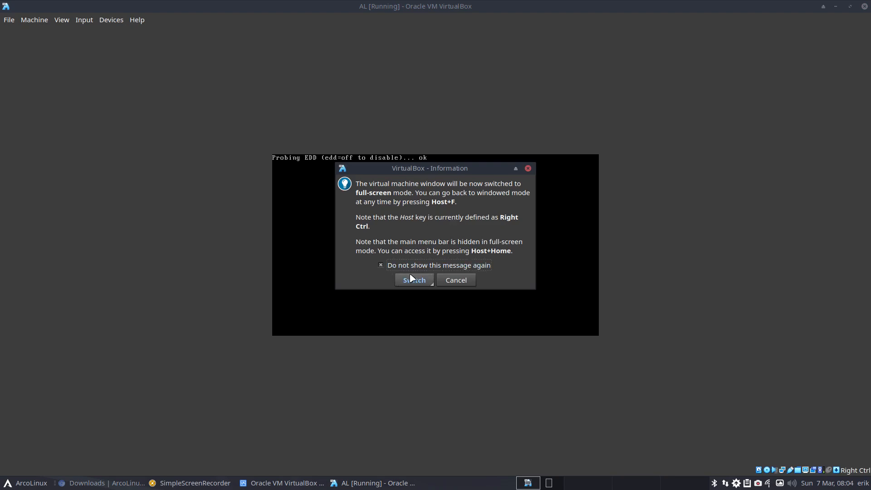
left_click(415, 280)
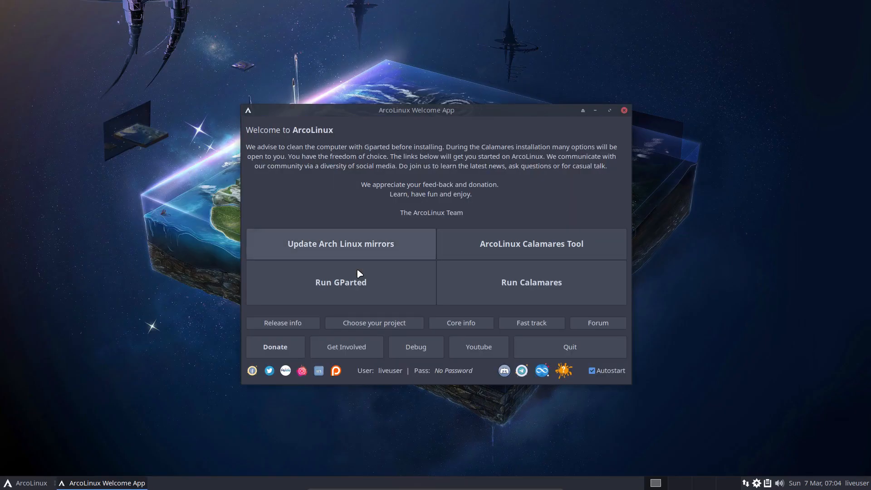
mouse_move(437, 114)
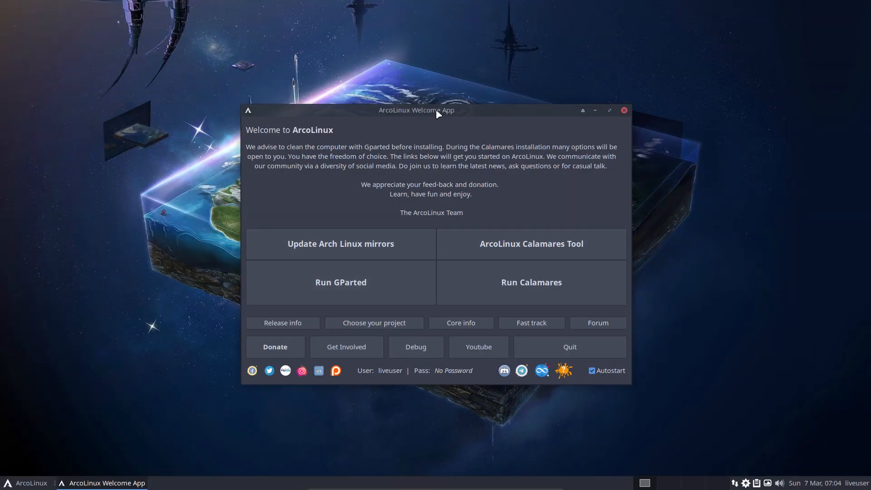
mouse_move(517, 249)
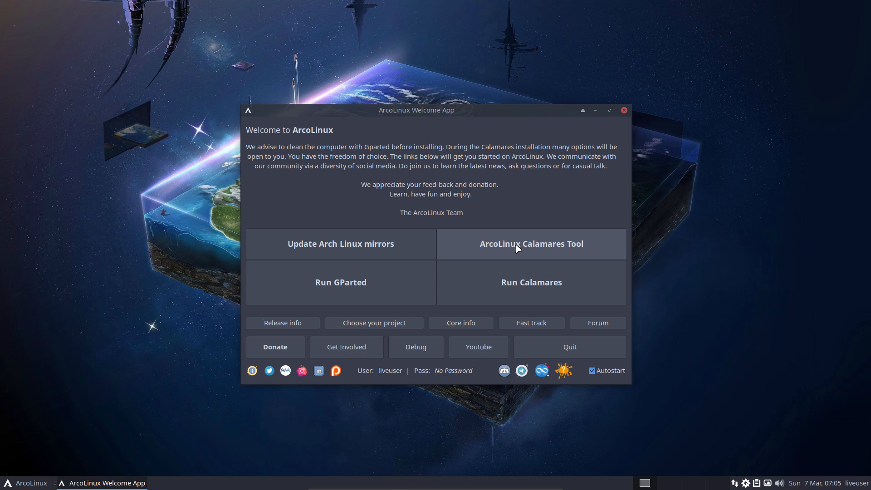
mouse_move(459, 123)
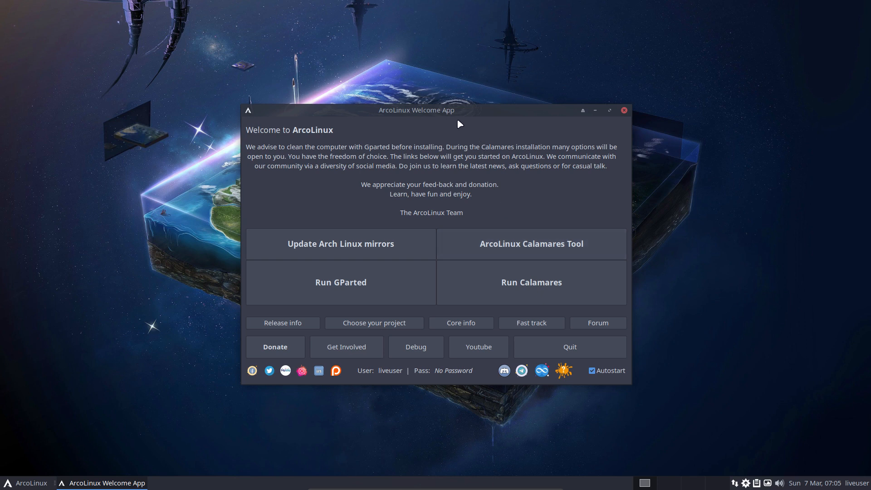
mouse_move(447, 114)
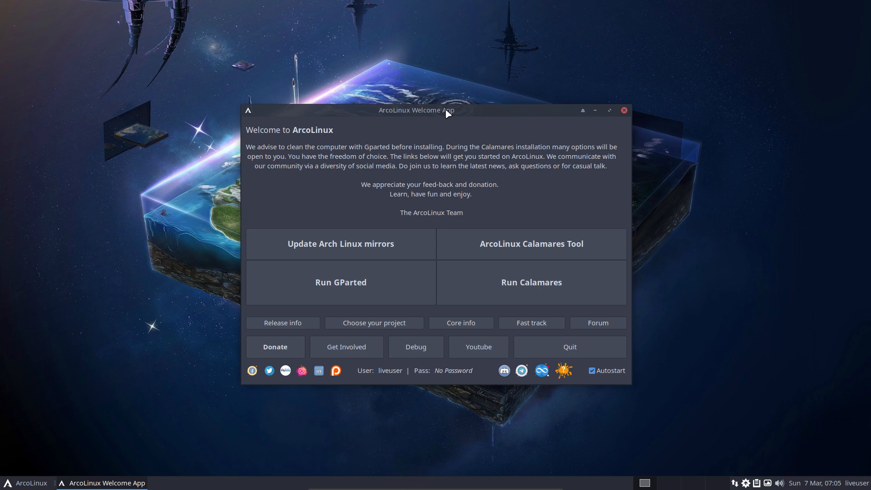
mouse_move(527, 245)
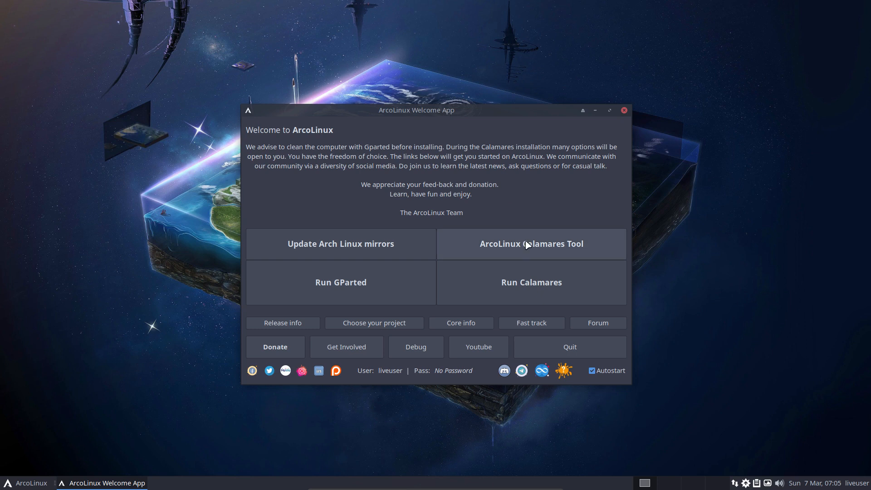
mouse_move(532, 252)
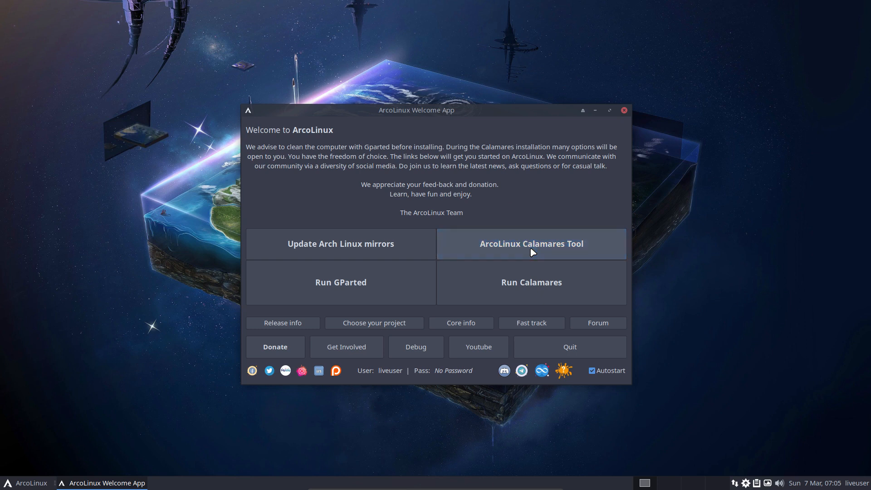
Launch the ArcoLinux Calamares Tool from the Welcome App and open the liveuser home folder
left_click(531, 244)
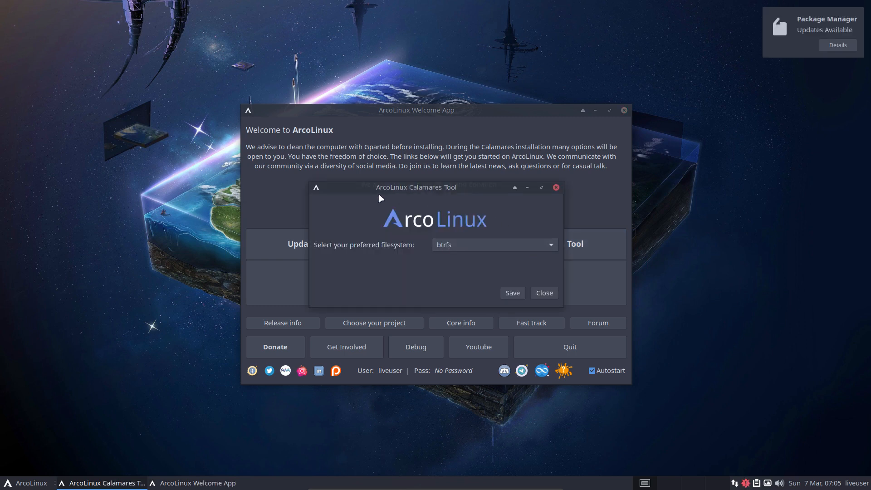
left_click_drag(416, 187, 529, 72)
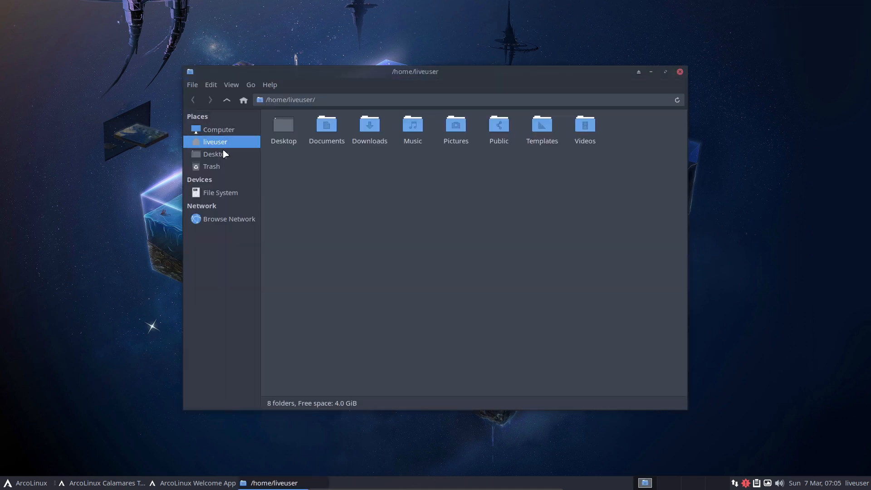
Browse Thunar to /etc/calamares/modules and open partition.conf in Sublime Text
left_click(220, 192)
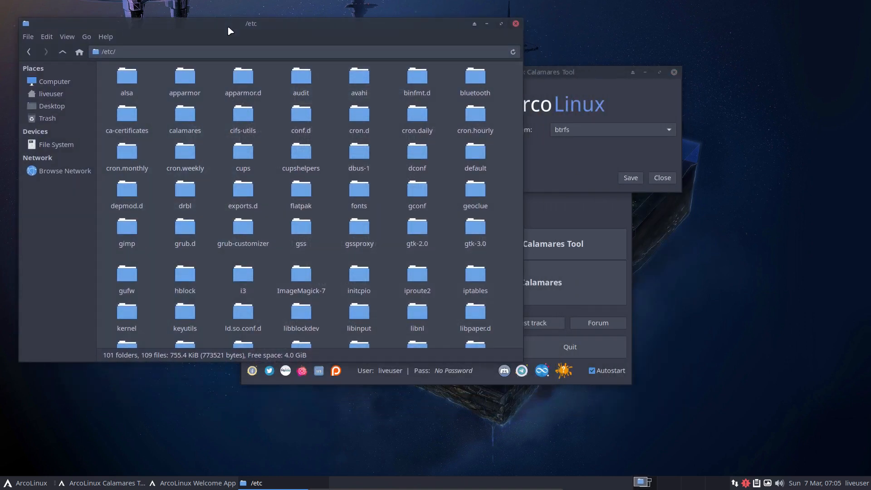
double_click(185, 114)
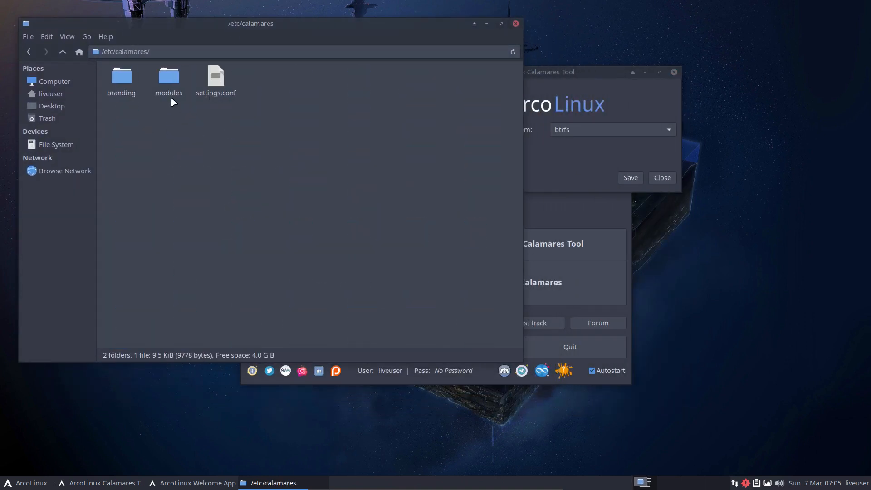
double_click(168, 76)
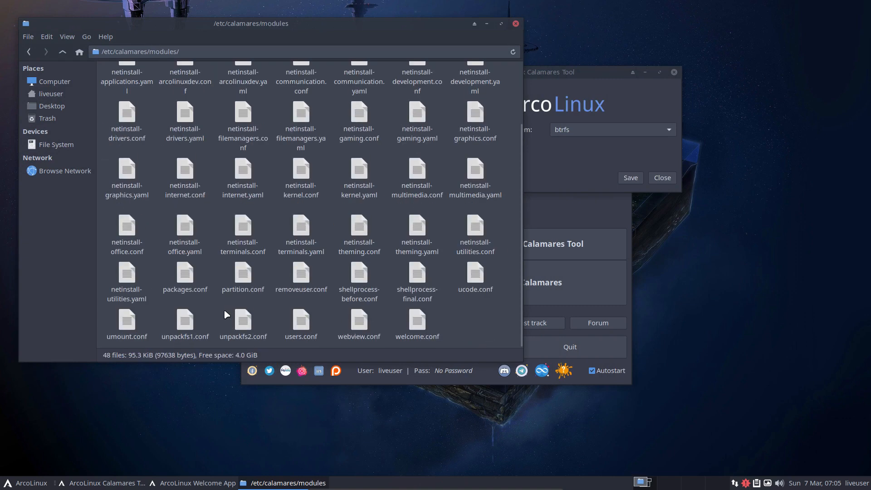
left_click(242, 273)
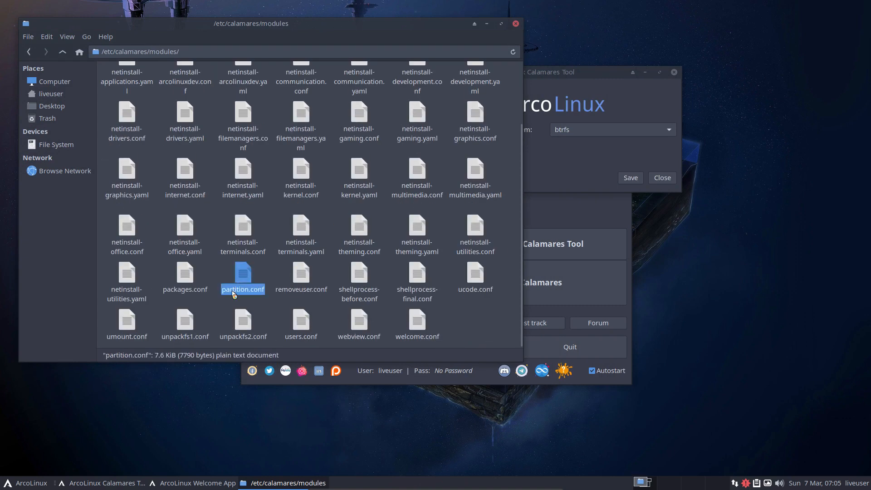
double_click(243, 273)
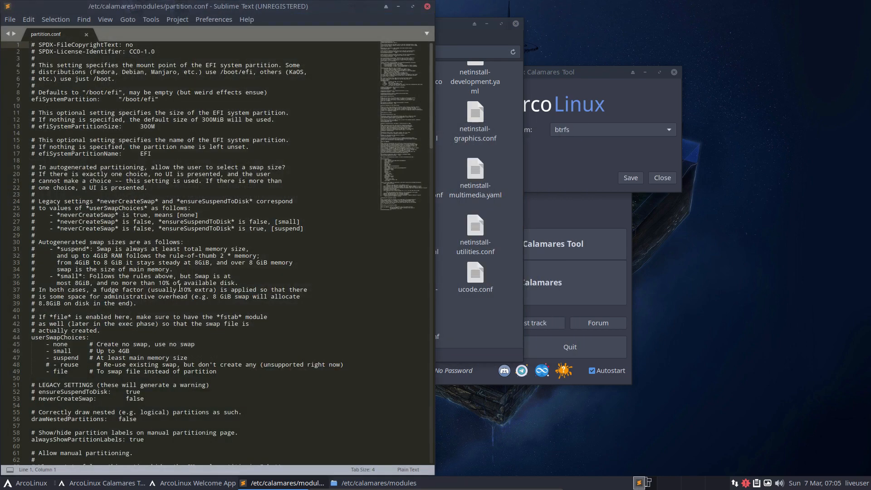
scroll("down", 3)
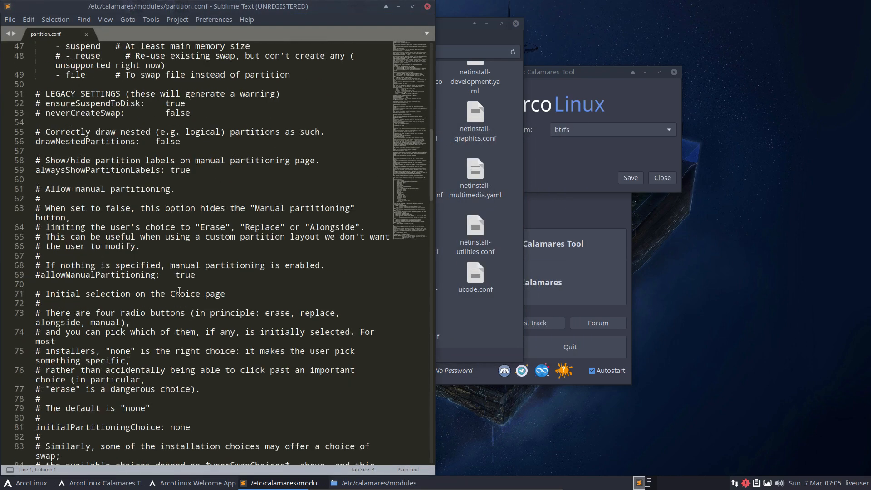
scroll("down", 3)
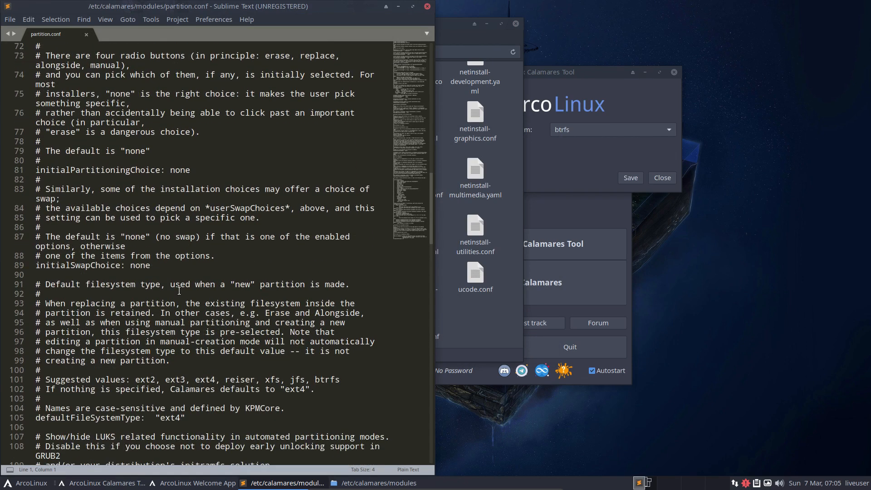
scroll("down", 3)
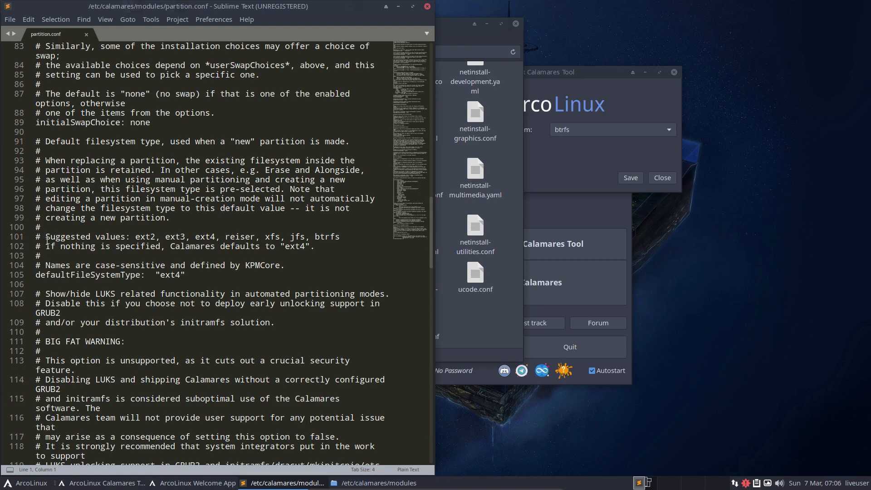
left_click(151, 236)
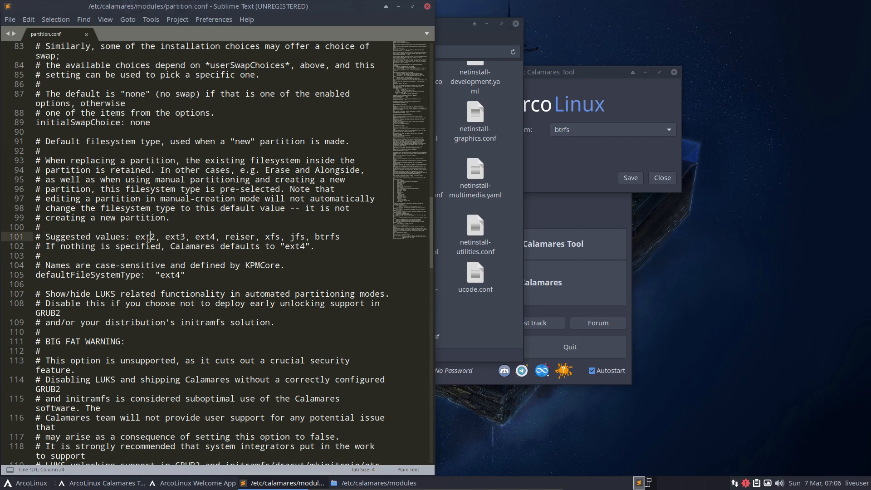
double_click(176, 237)
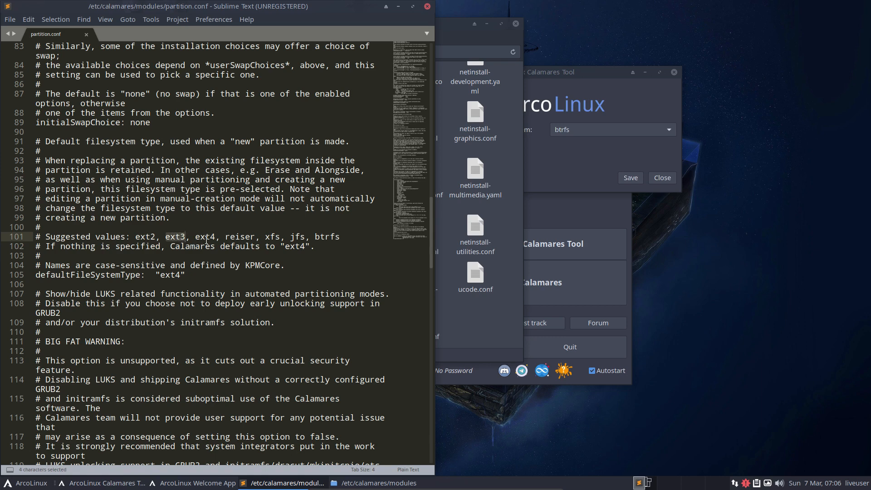
left_click(239, 236)
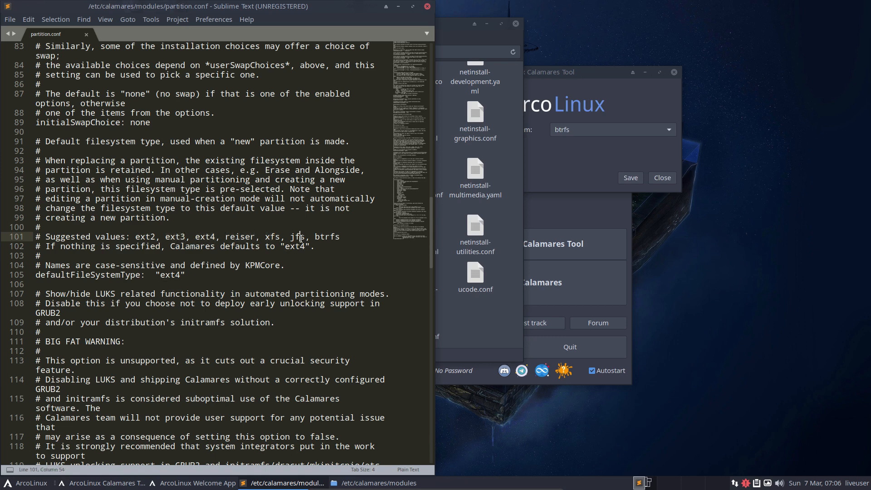
left_click(246, 237)
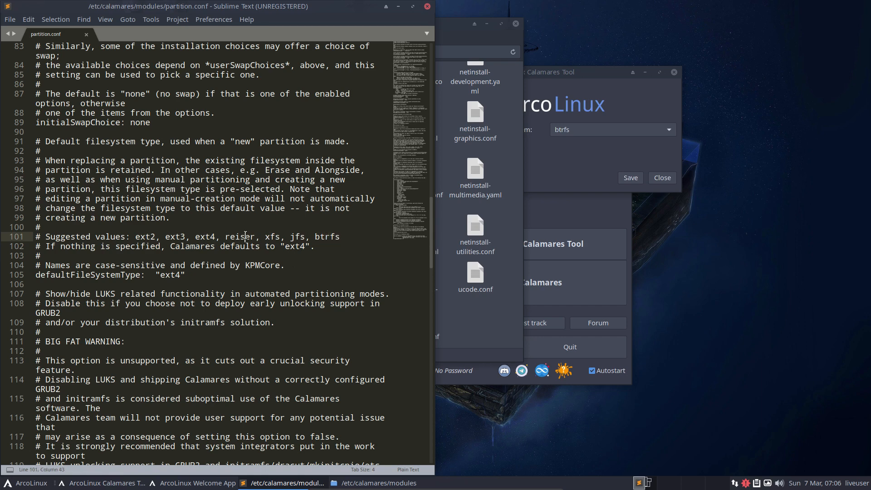
double_click(239, 237)
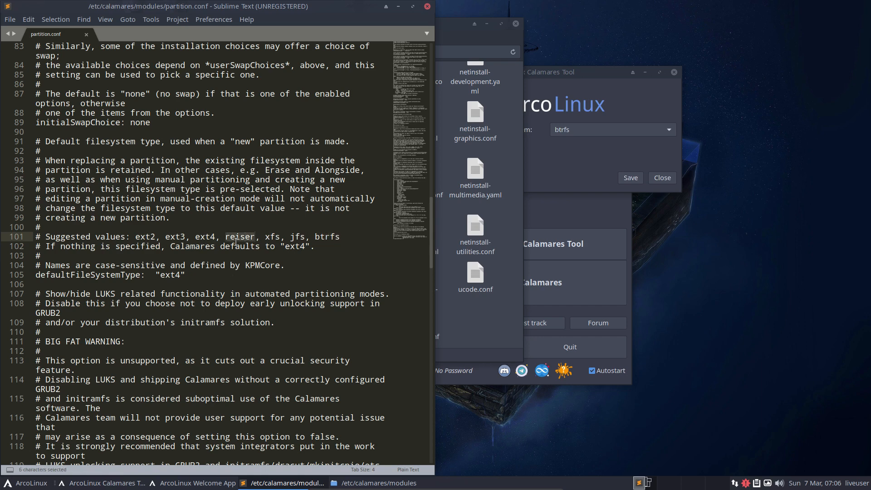
left_click(160, 274)
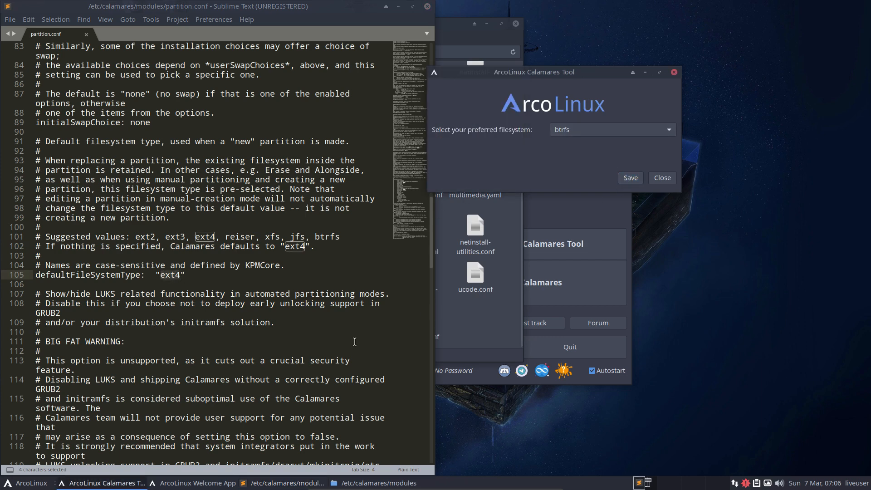
Bring the ArcoLinux Calamares Tool window to the front
left_click(630, 177)
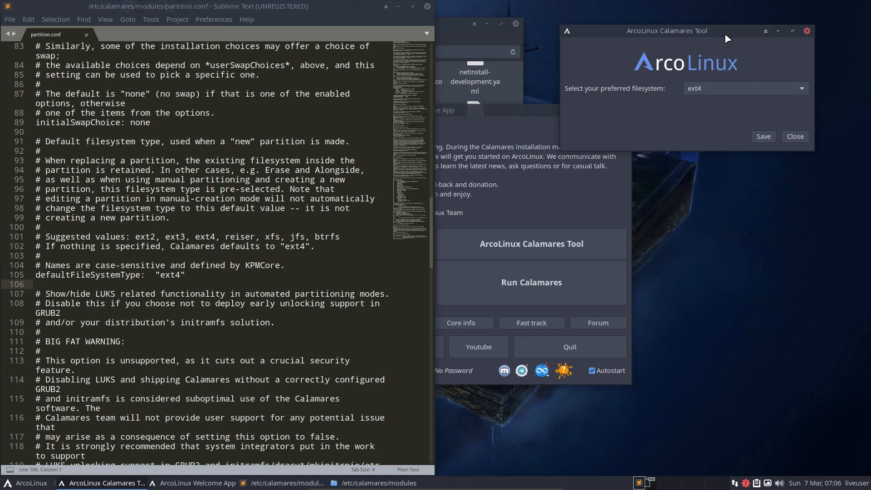
mouse_move(718, 40)
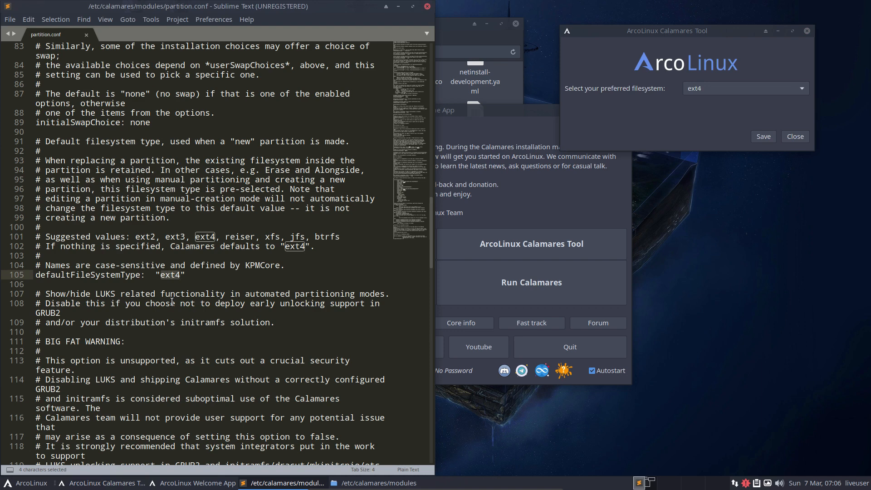
mouse_move(541, 270)
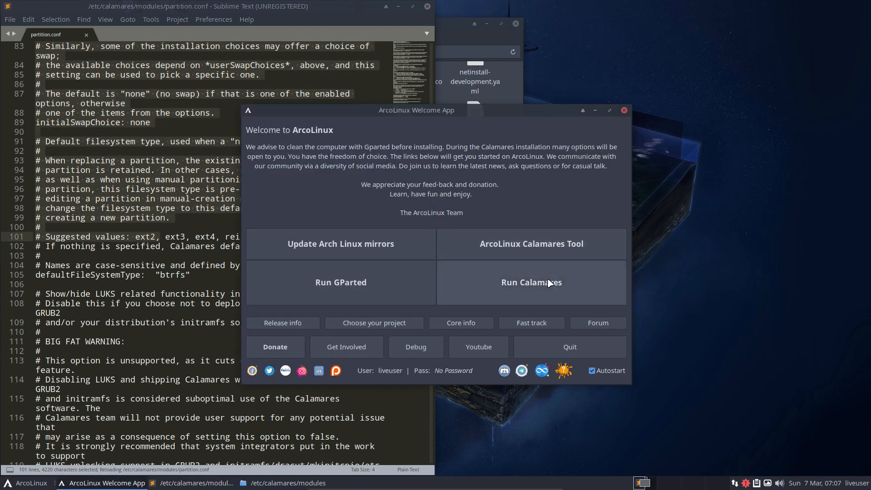
mouse_move(473, 283)
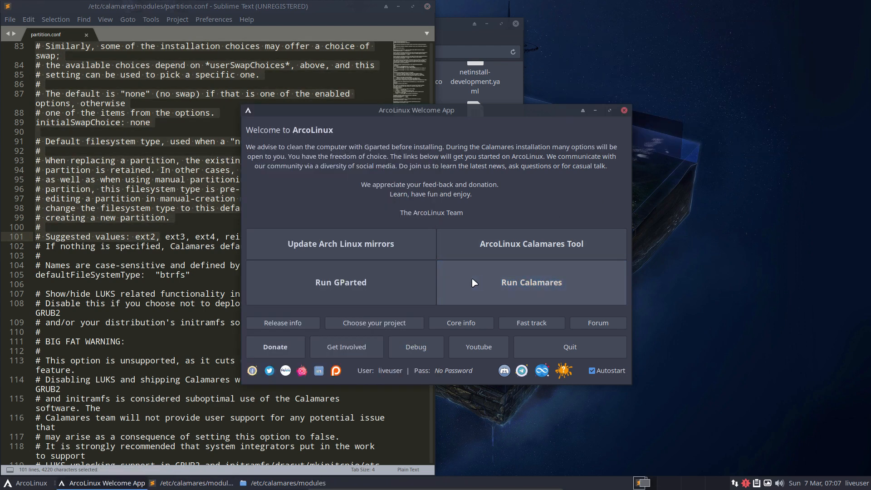
Launch the installer and reach partitioning with Erase disk, previewing a 30.5 GiB Btrfs partition
left_click(531, 282)
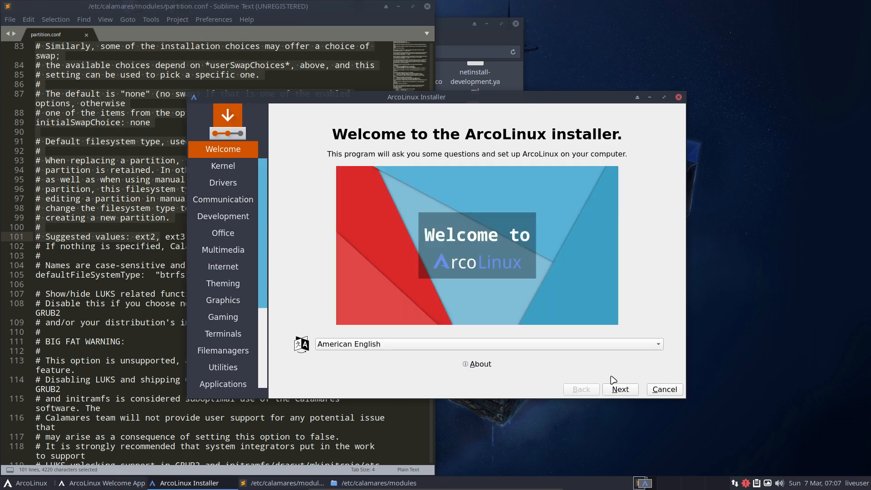
left_click(620, 389)
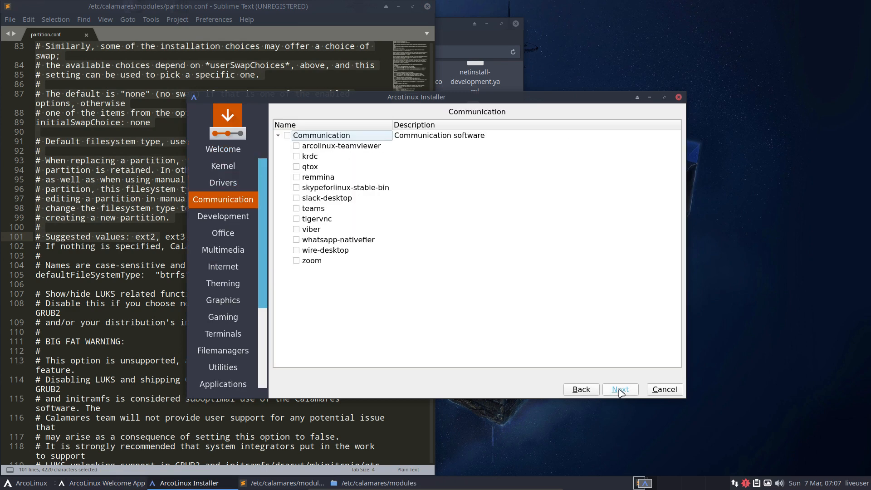
left_click(222, 334)
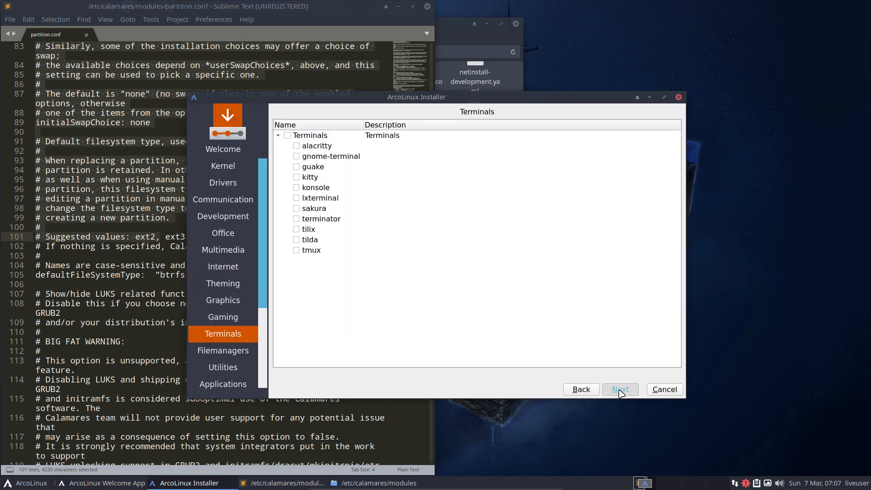
left_click(620, 389)
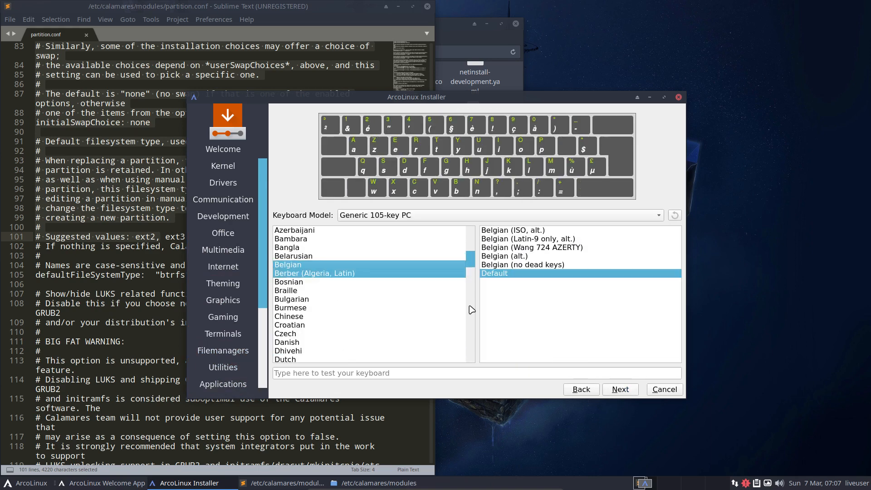
left_click(620, 389)
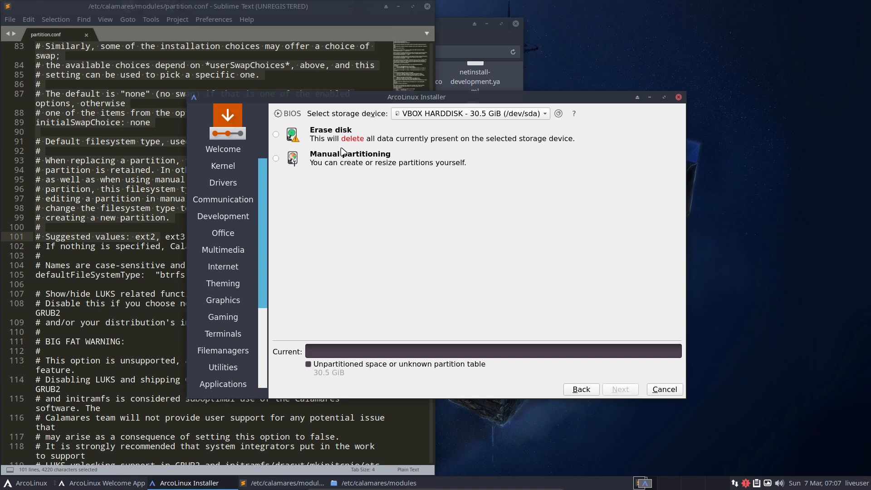
left_click(276, 134)
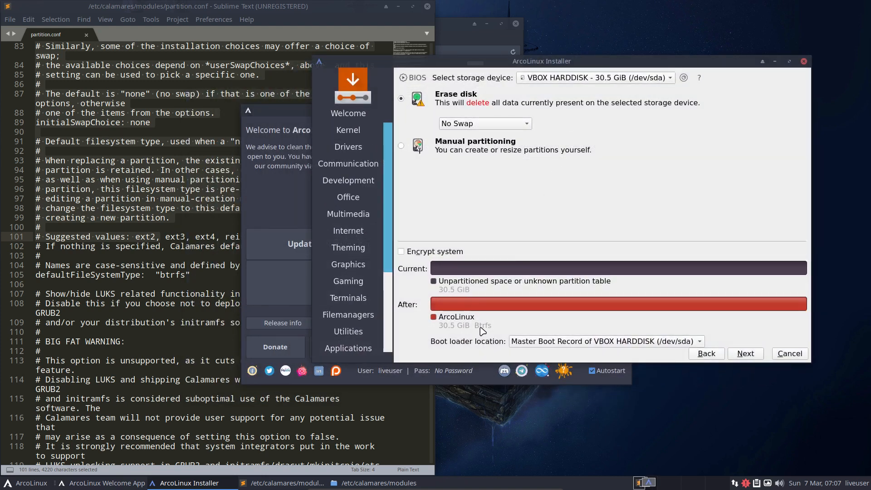
mouse_move(491, 330)
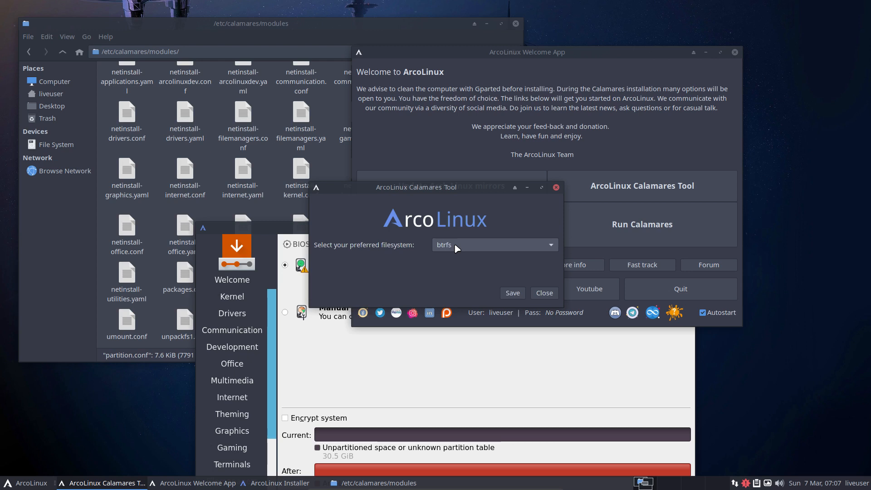
Save jfs as the preferred filesystem in the Calamares Tool and close the installer
left_click(494, 245)
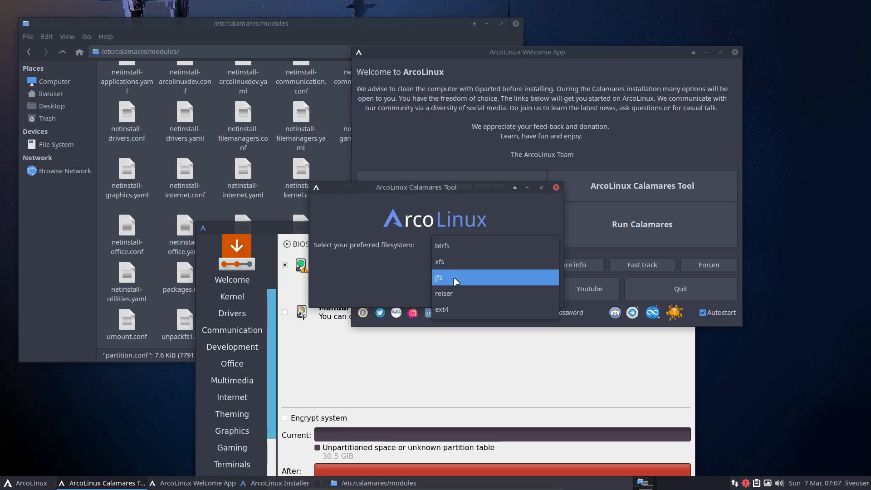
left_click(438, 277)
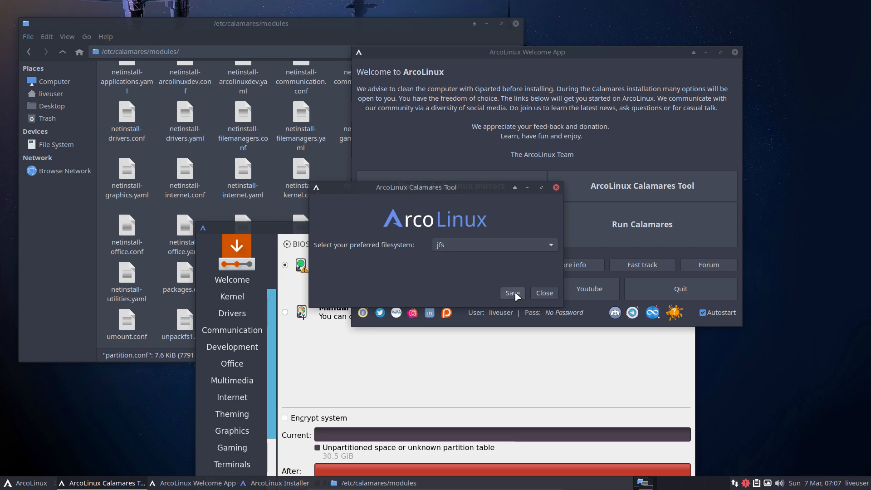
left_click(545, 293)
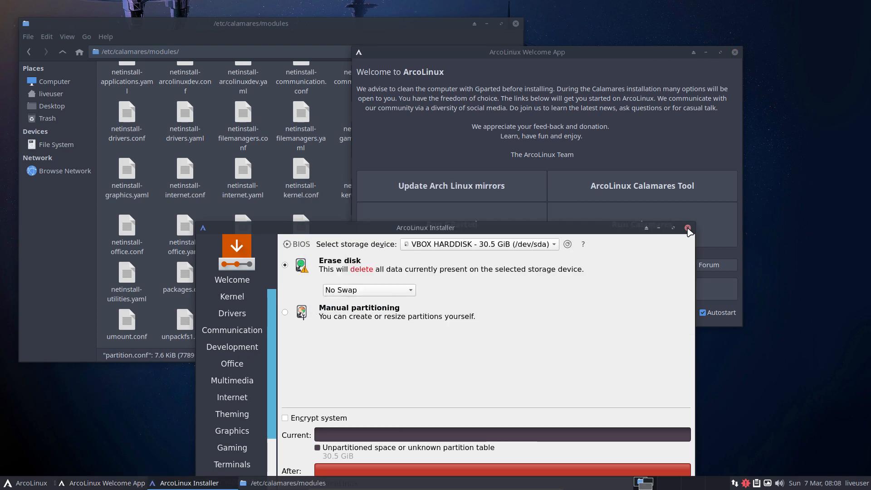
left_click(687, 228)
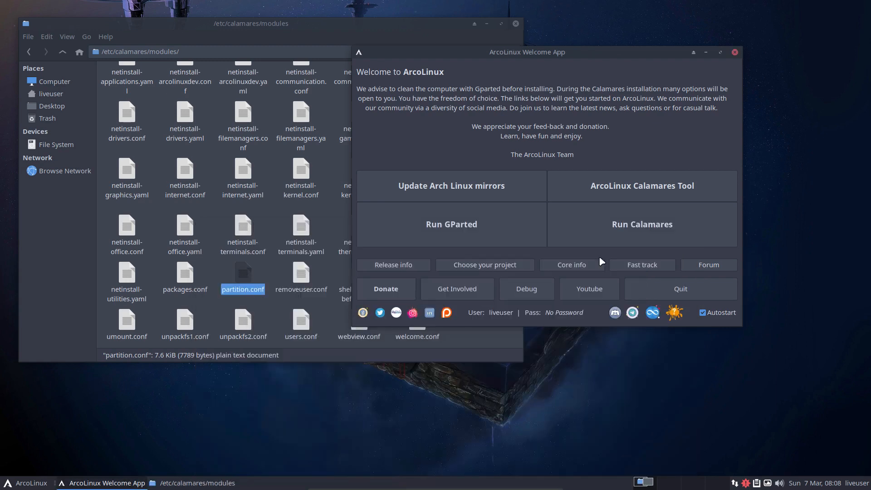
Relaunch the installer and reach Erase disk, previewing a 30.5 GiB JFS ArcoLinux partition
left_click(642, 224)
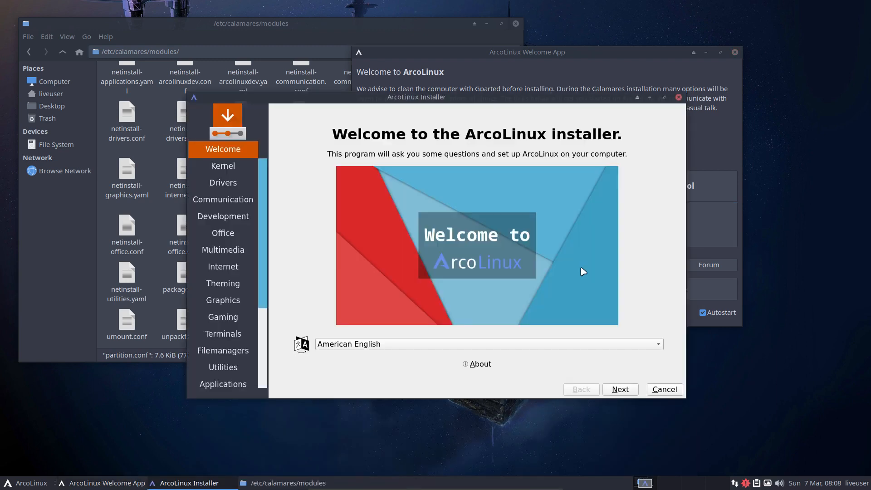
left_click(620, 390)
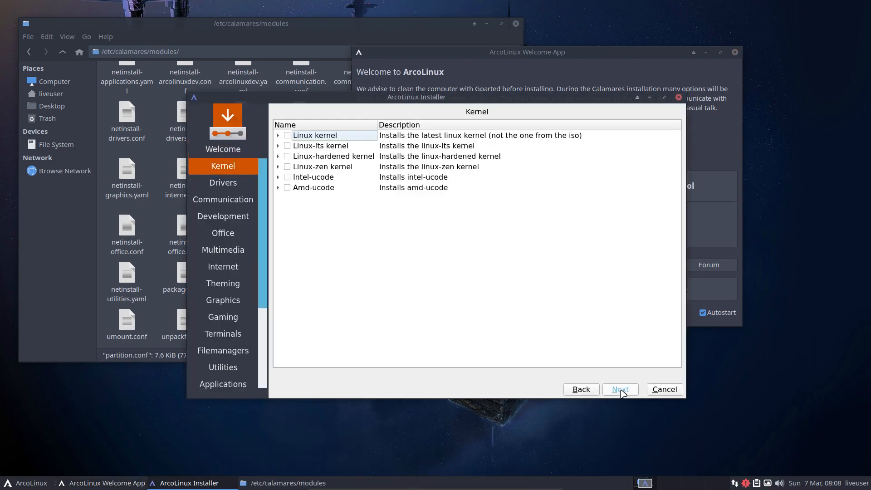
left_click(223, 317)
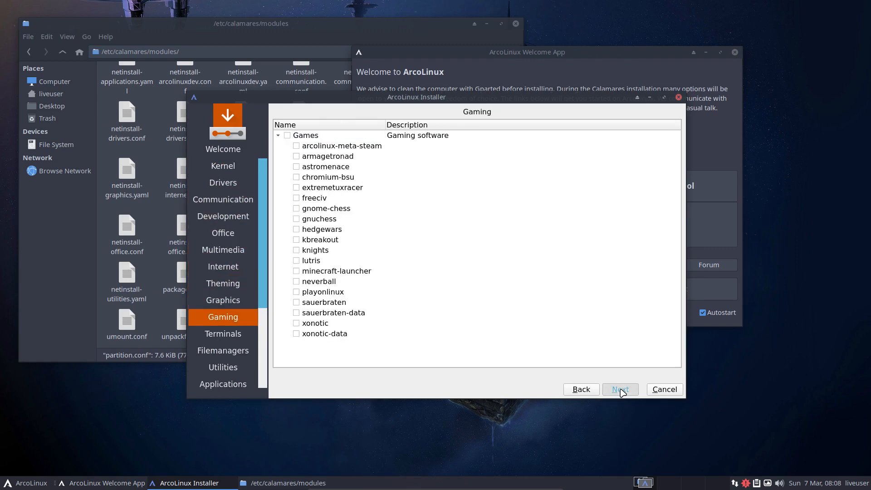
left_click(620, 389)
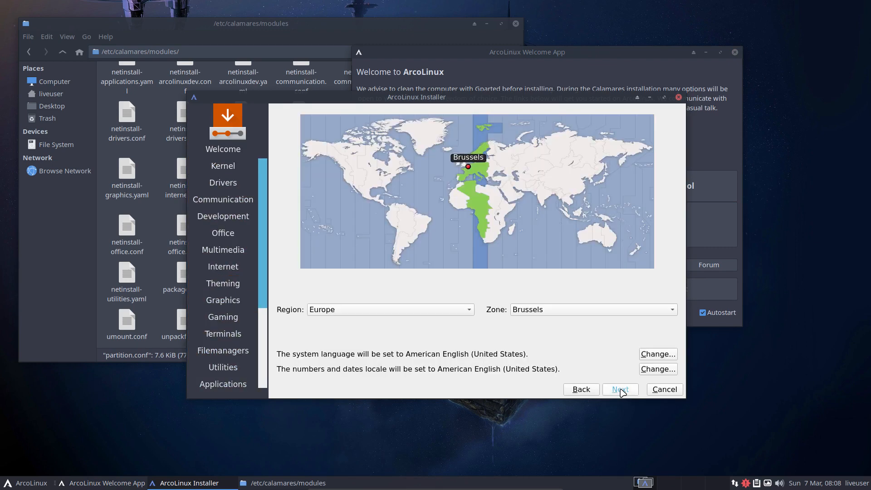
left_click(620, 390)
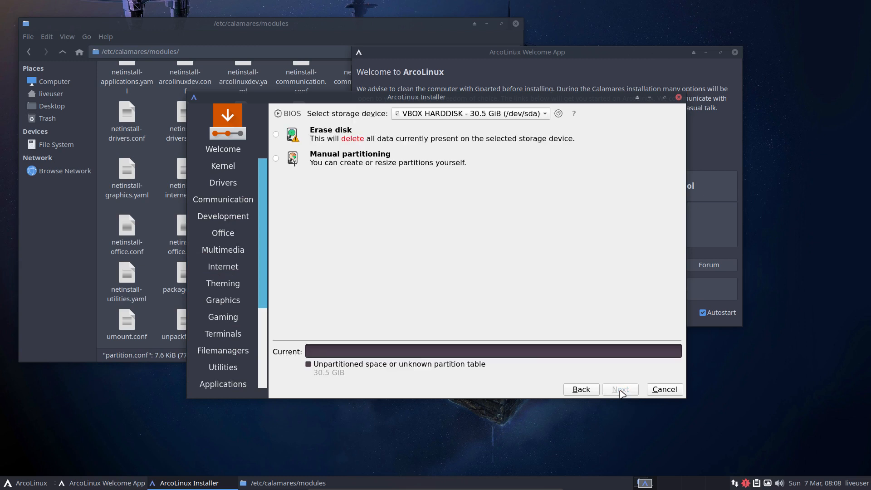
left_click(275, 135)
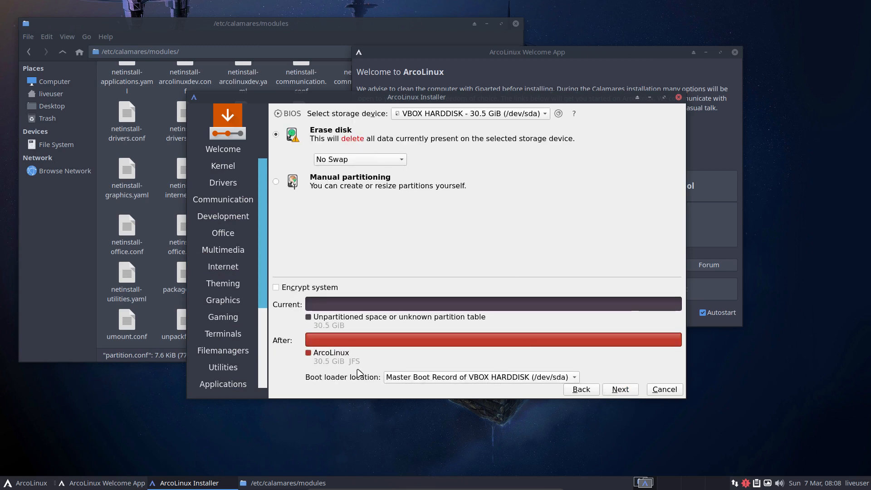
mouse_move(359, 369)
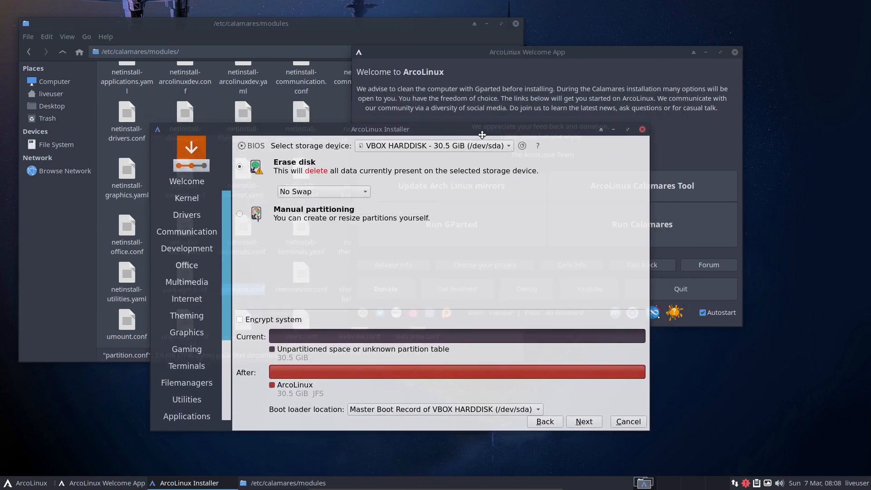
left_click_drag(481, 135, 406, 121)
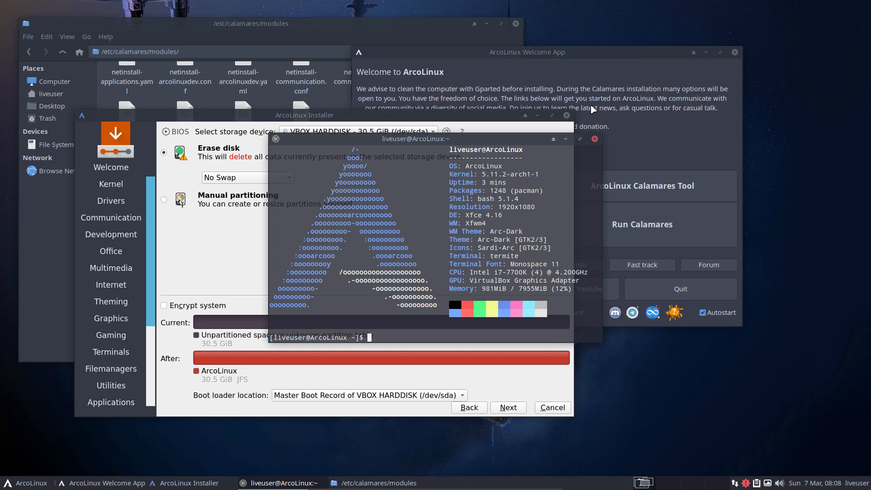
Set the Belgian 'be' keyboard layout and sync package databases with sudo pacman -Sy
type("btrf")
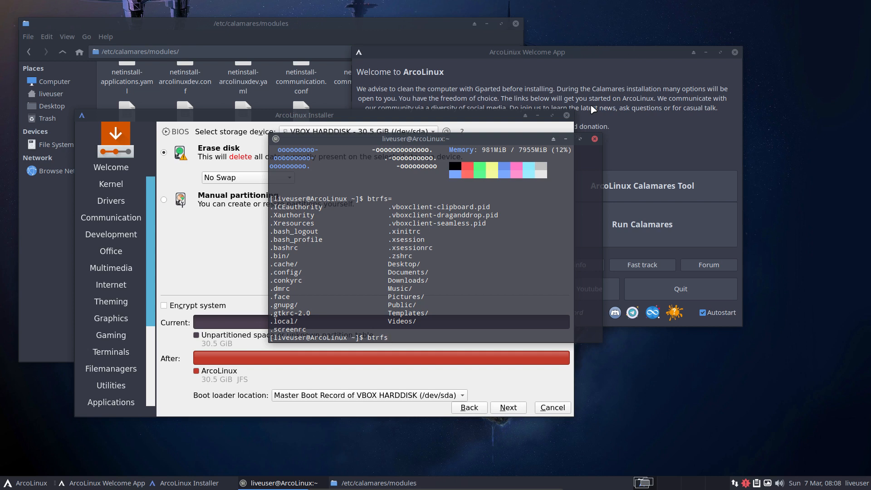
type("setxkbmap be")
type("sudo pacman")
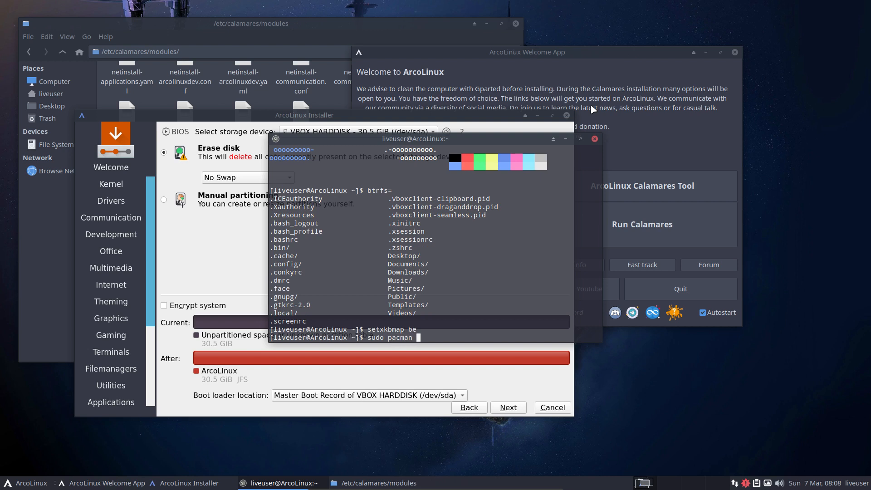
type("-S")
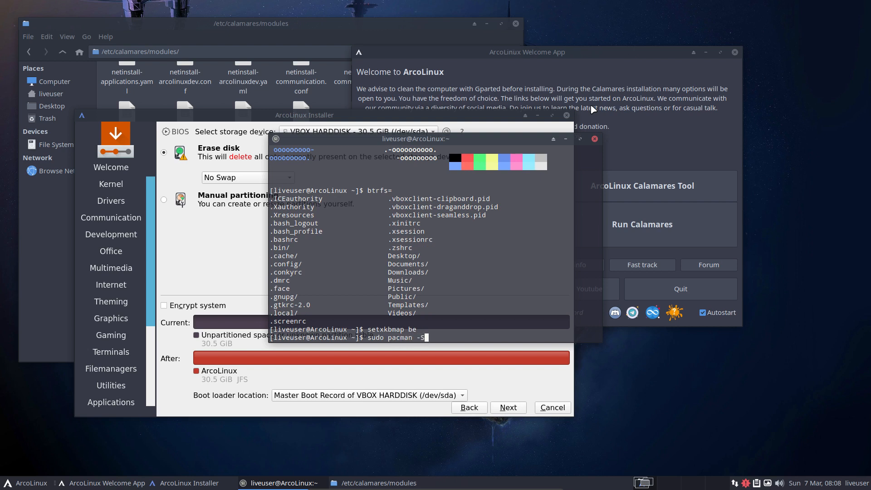
type("grub-")
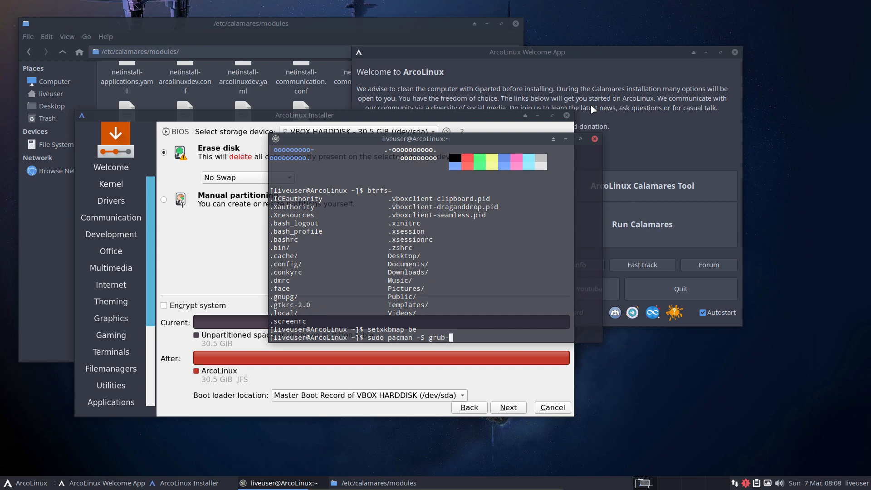
type("bt")
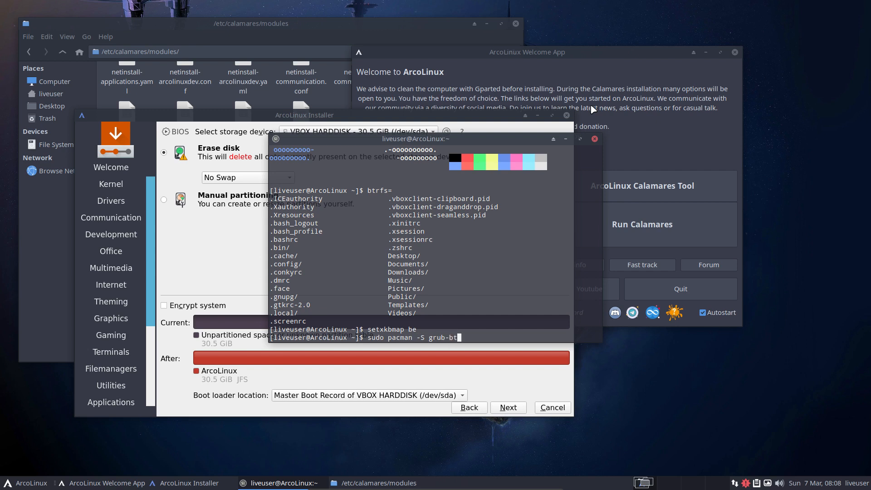
key("BackSpace")
type("y")
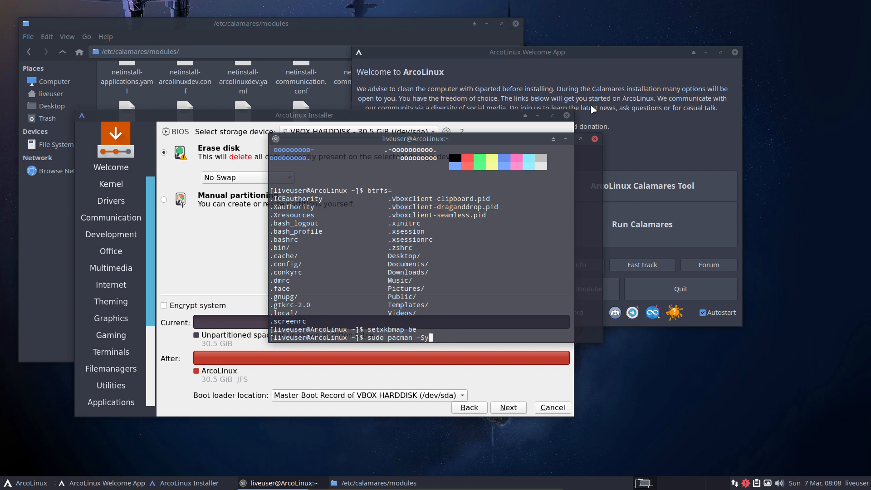
key("Return")
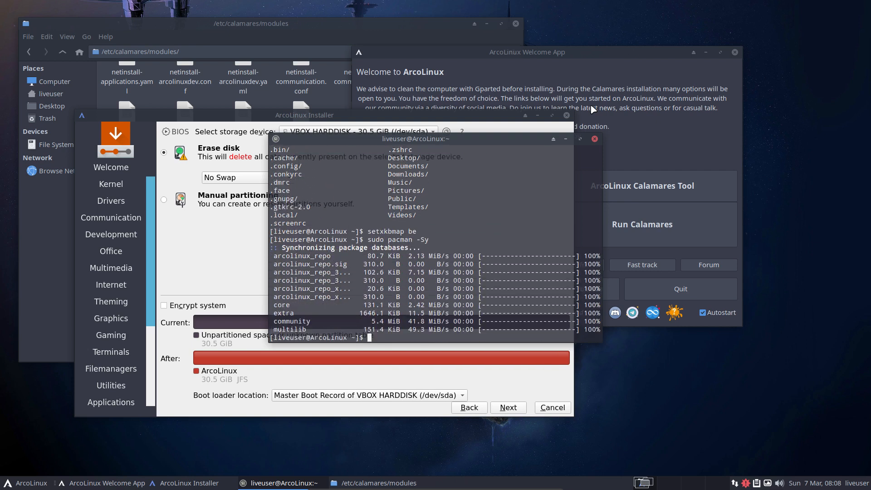
Enter 'sudo pacman -S grub-btrfs timeshift timeshift-autosnap' at the prompt without running it
type("quso Pxm")
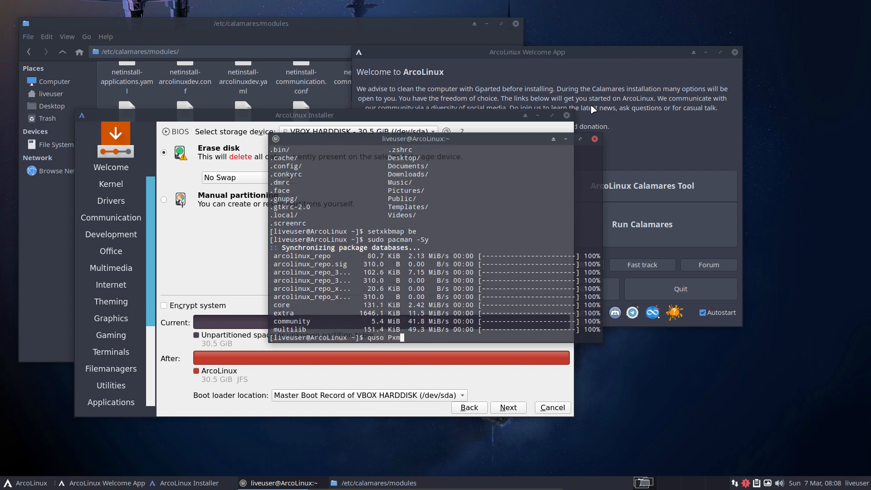
key("BackSpace")
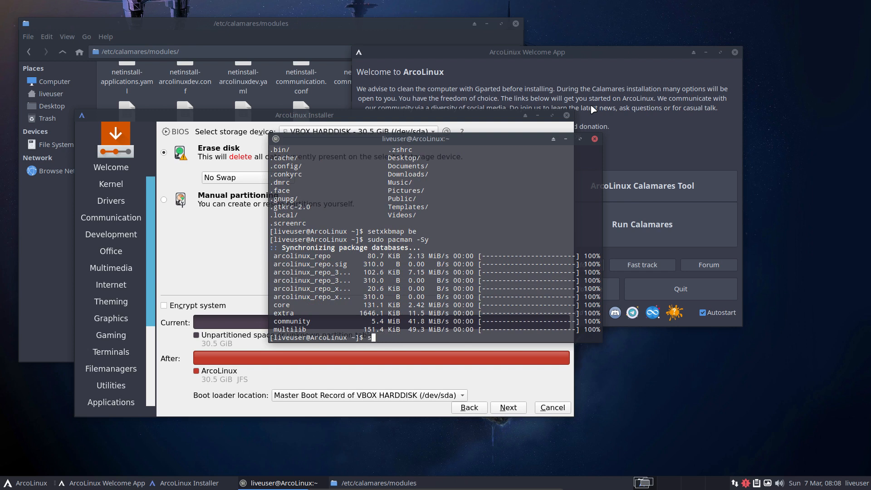
type("sudo pacman")
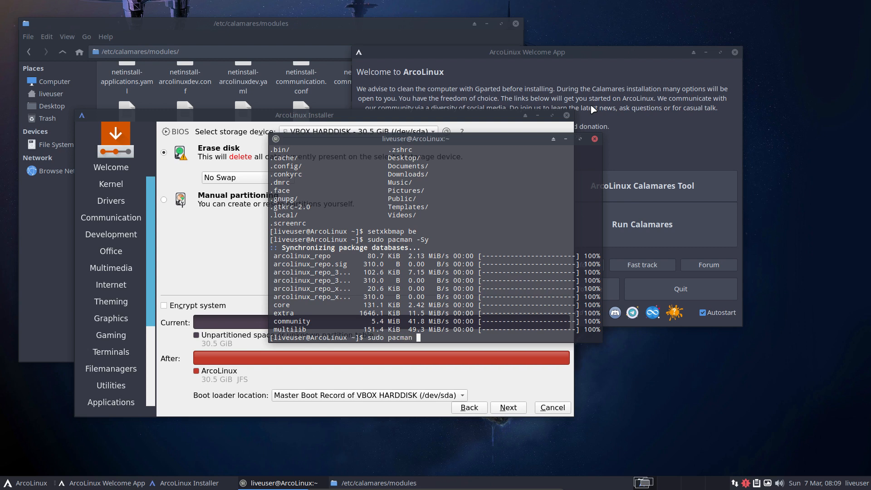
type("-S")
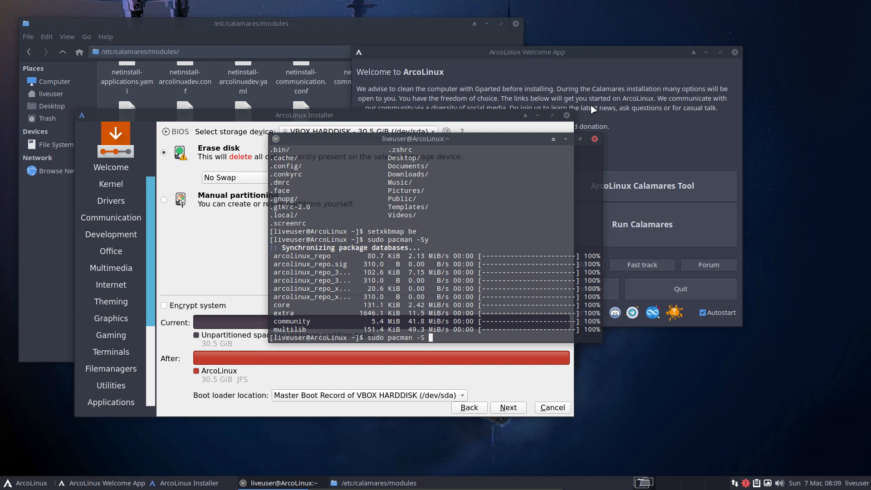
type("grub-b")
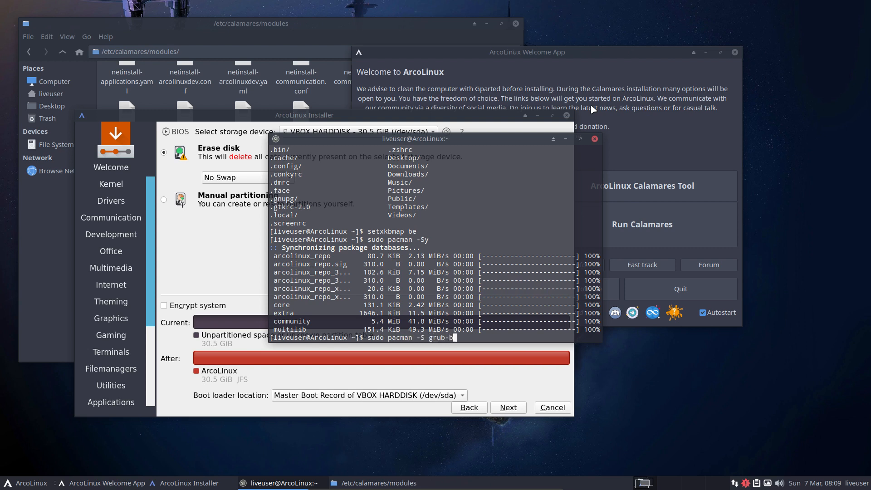
type("trfs t")
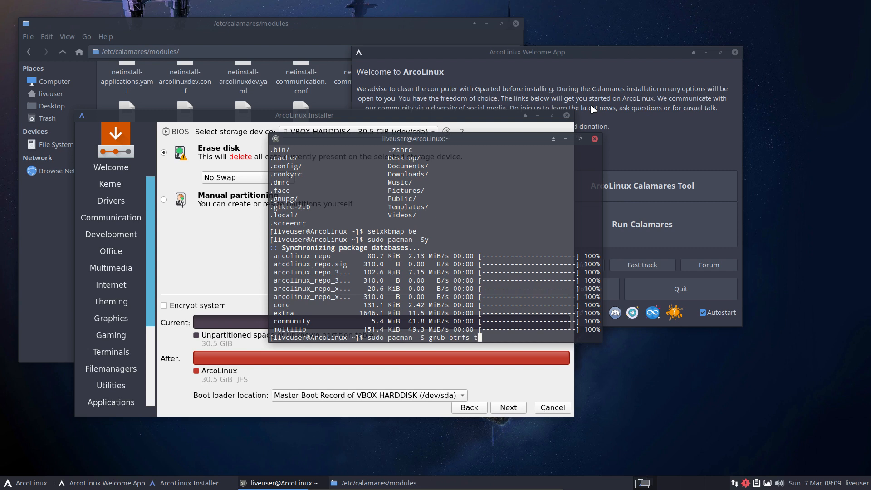
type("imeshift")
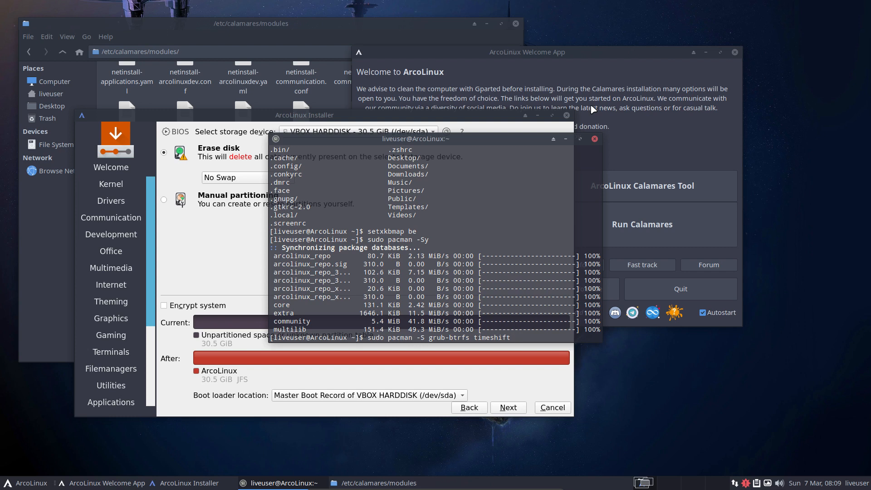
type("ti")
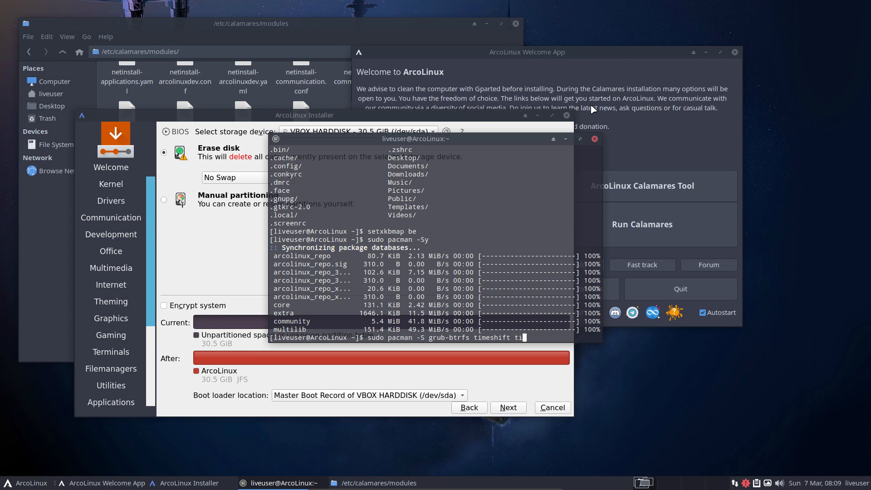
type("meshift-autosnap")
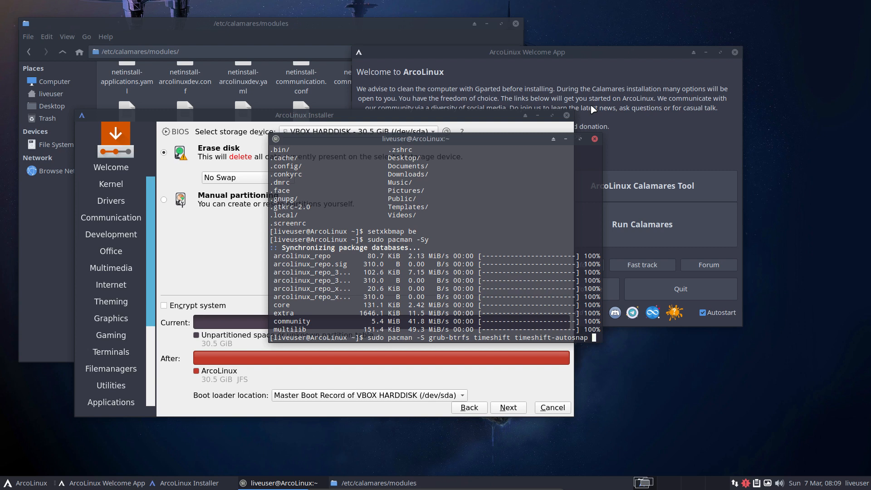
mouse_move(601, 142)
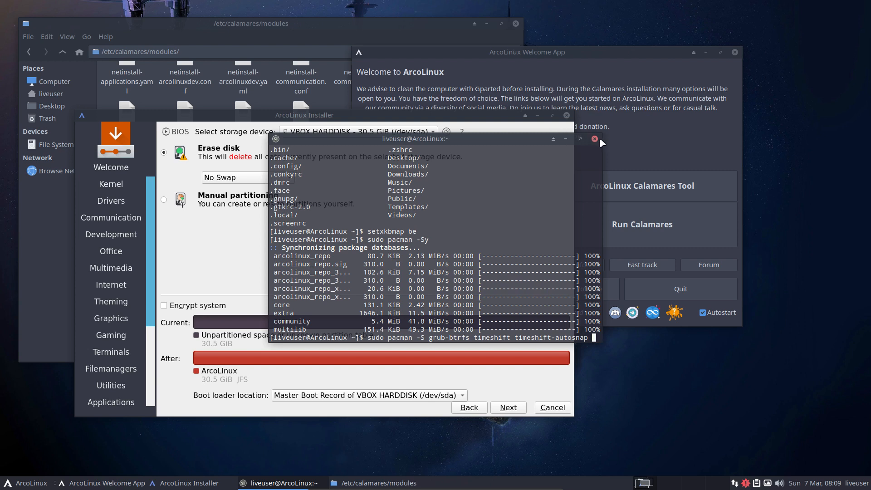